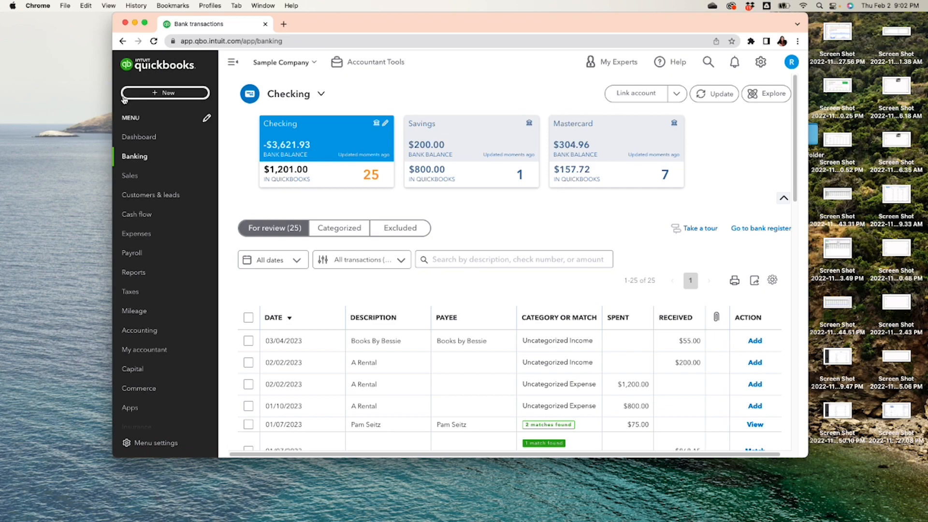
{"action": "mouse_move", "coordinate": [135, 156]}
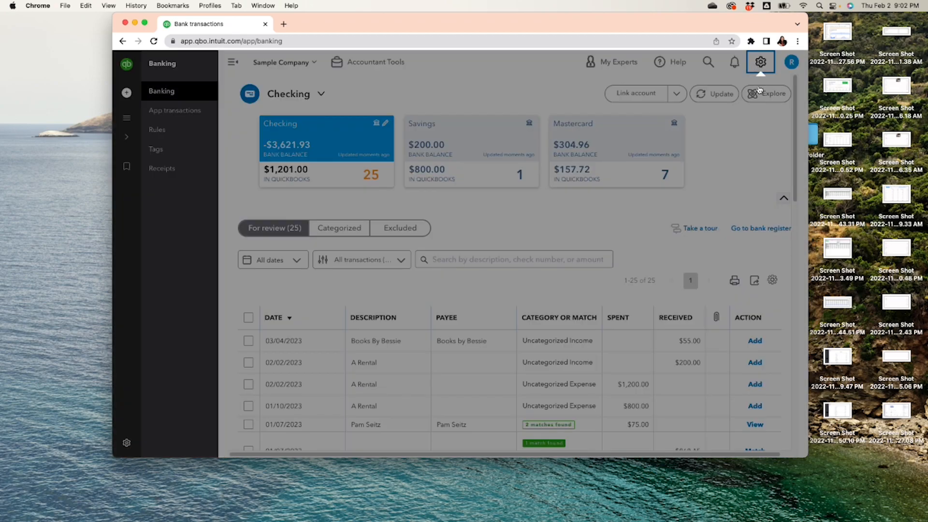
- Switch to Business view and begin categorizing the $55 Books By Bessie bank transaction
{"action": "left_click", "coordinate": [761, 62]}
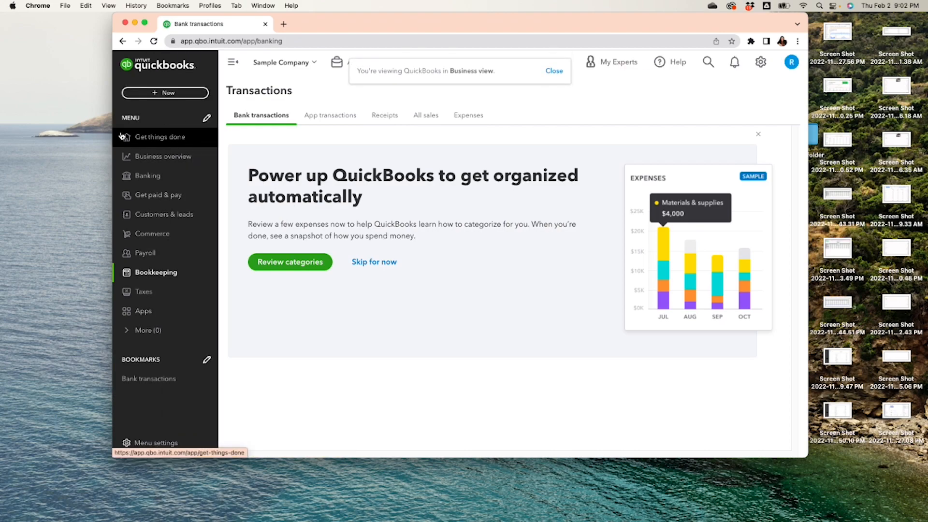
{"action": "mouse_move", "coordinate": [135, 127]}
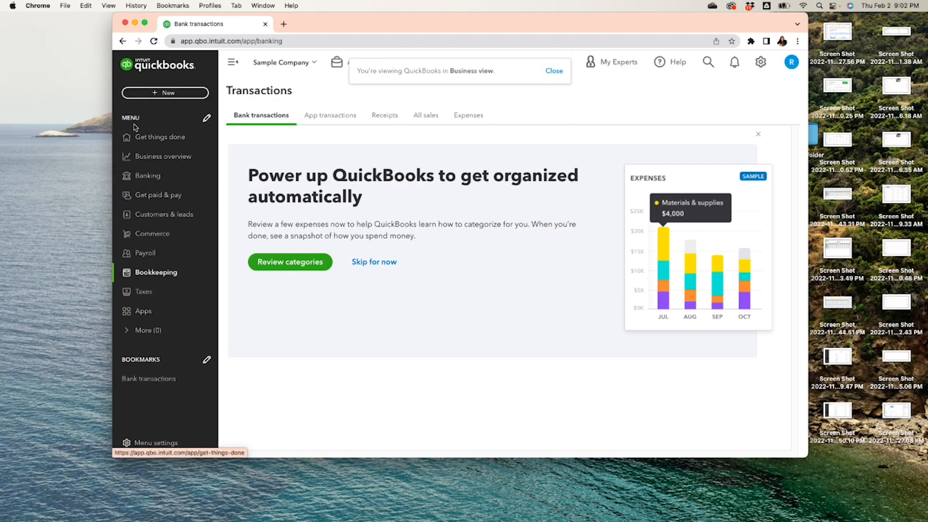
{"action": "mouse_move", "coordinate": [156, 272]}
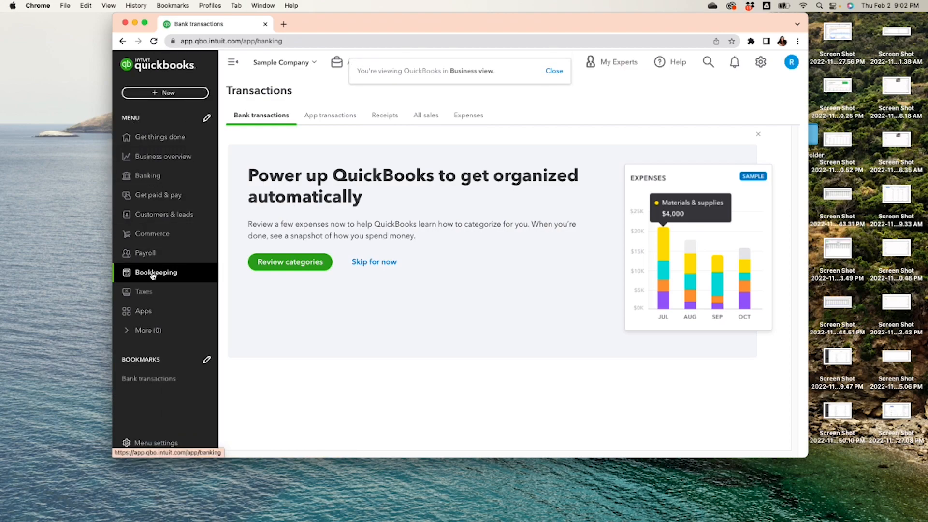
{"action": "left_click", "coordinate": [157, 272]}
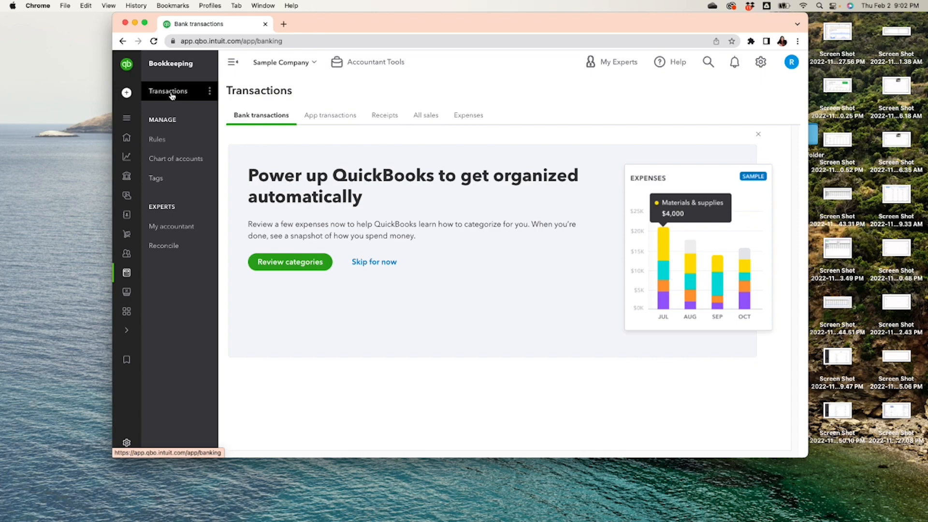
{"action": "mouse_move", "coordinate": [311, 282]}
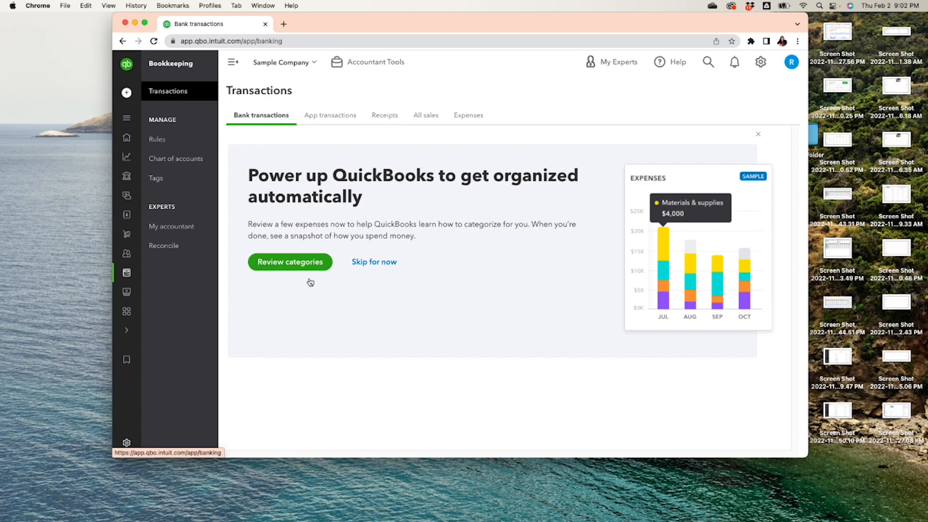
{"action": "left_click", "coordinate": [374, 262]}
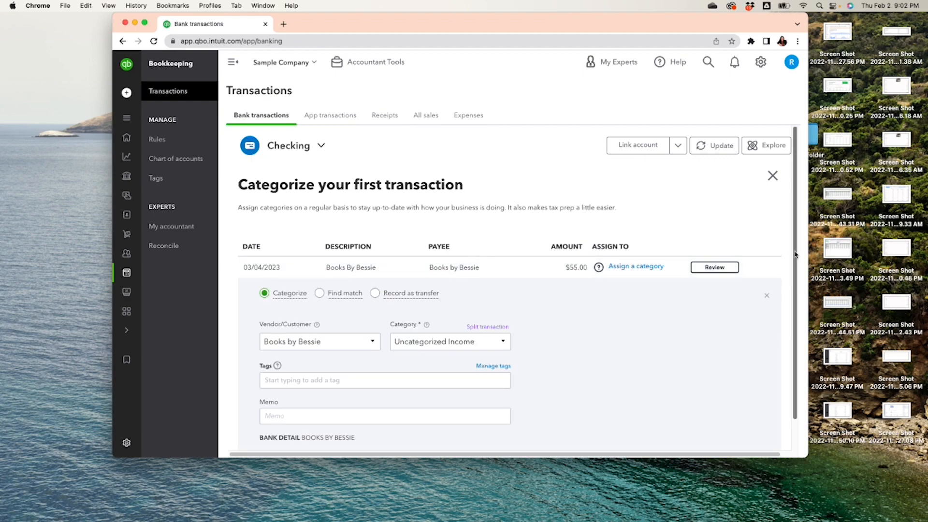
- Return to Accountant view and show the Checking account's Banking page with 25 transactions
{"action": "scroll", "scroll_direction": "down", "scroll_amount": 3}
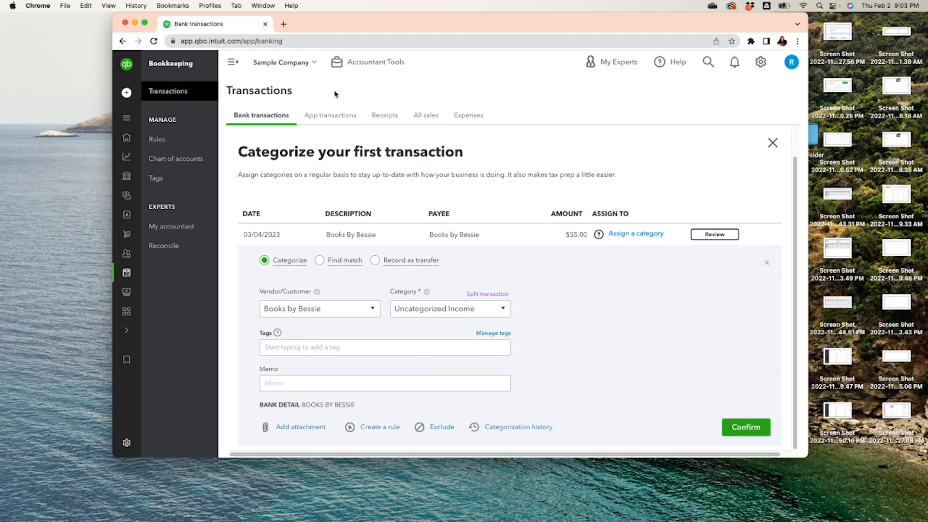
{"action": "left_click", "coordinate": [760, 62]}
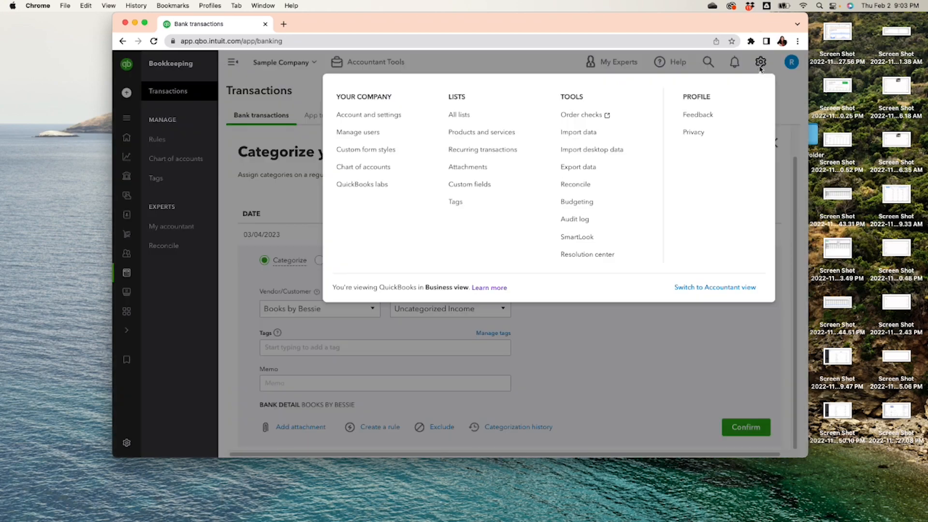
{"action": "left_click", "coordinate": [715, 287]}
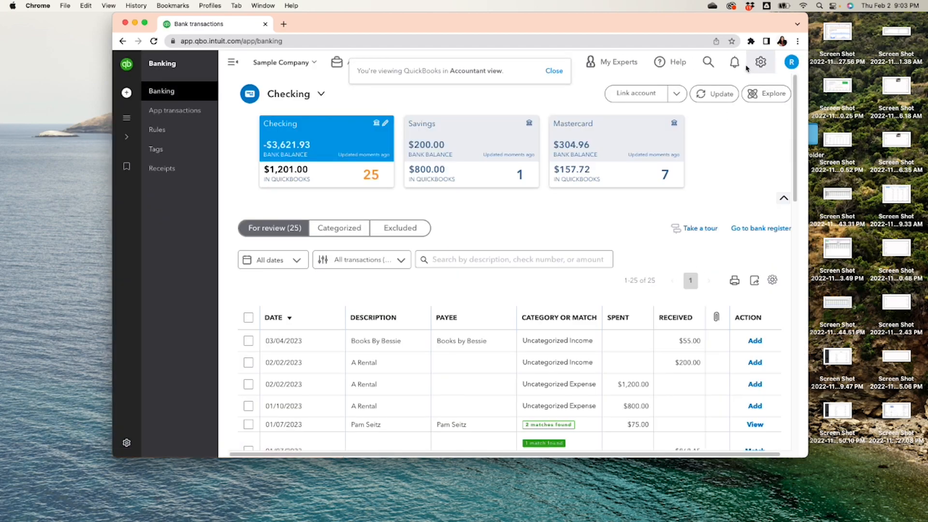
{"action": "left_click", "coordinate": [760, 61]}
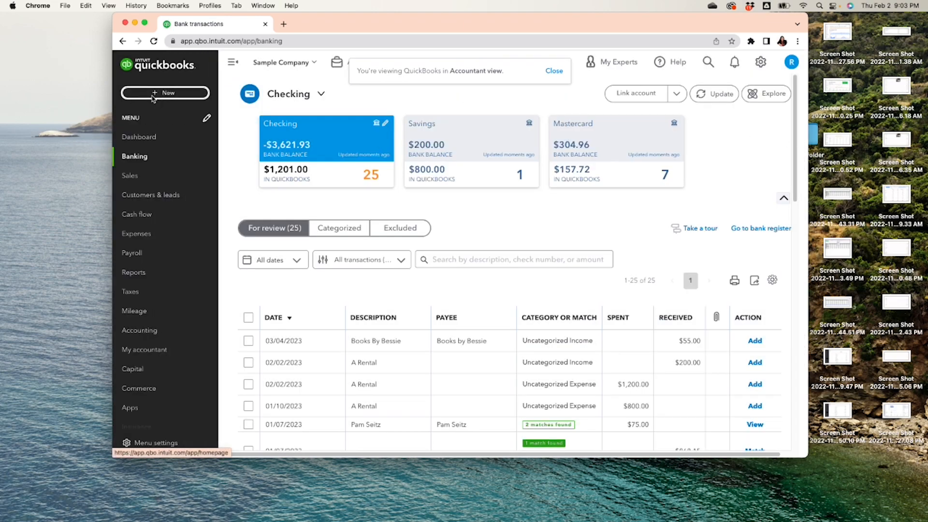
{"action": "left_click", "coordinate": [164, 93]}
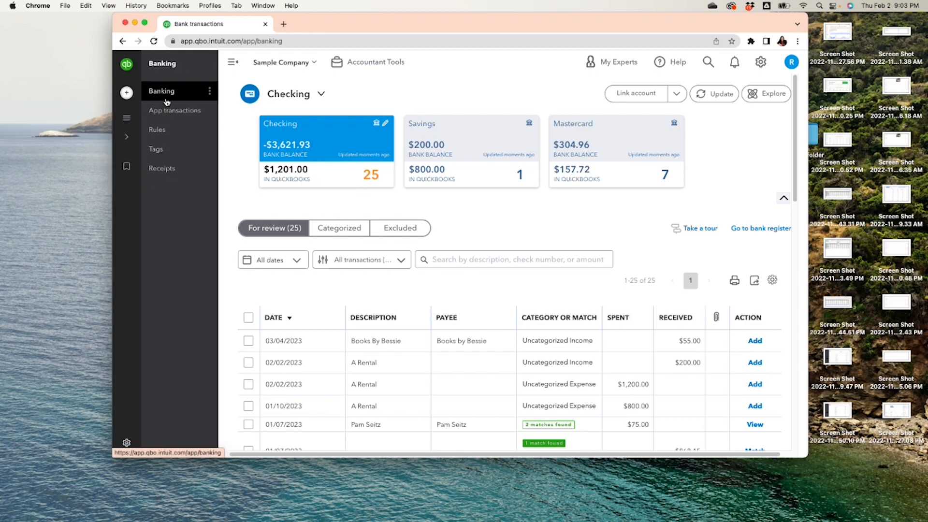
{"action": "mouse_move", "coordinate": [304, 134]}
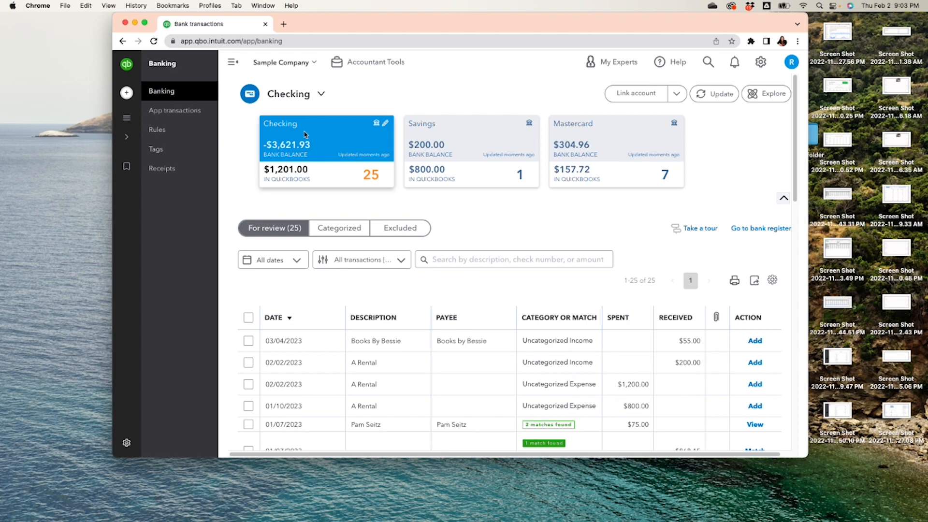
{"action": "mouse_move", "coordinate": [478, 143]}
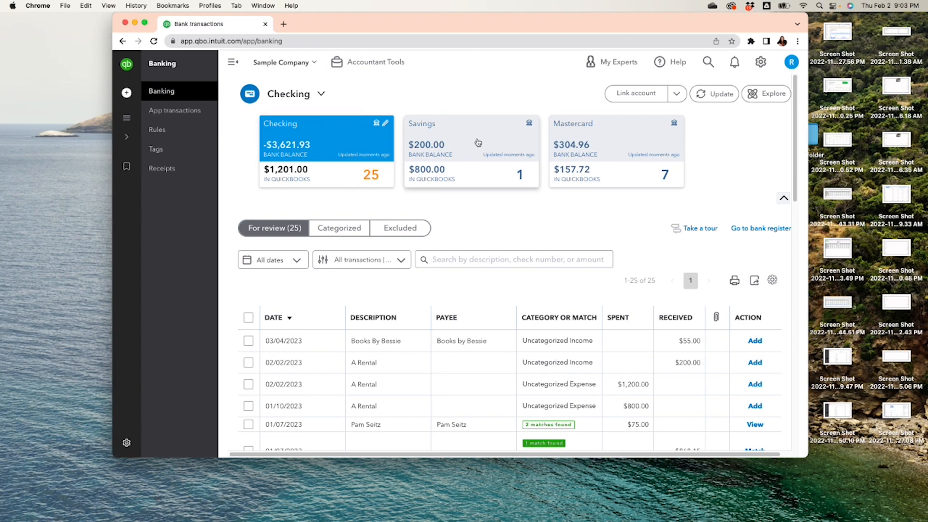
{"action": "mouse_move", "coordinate": [552, 378]}
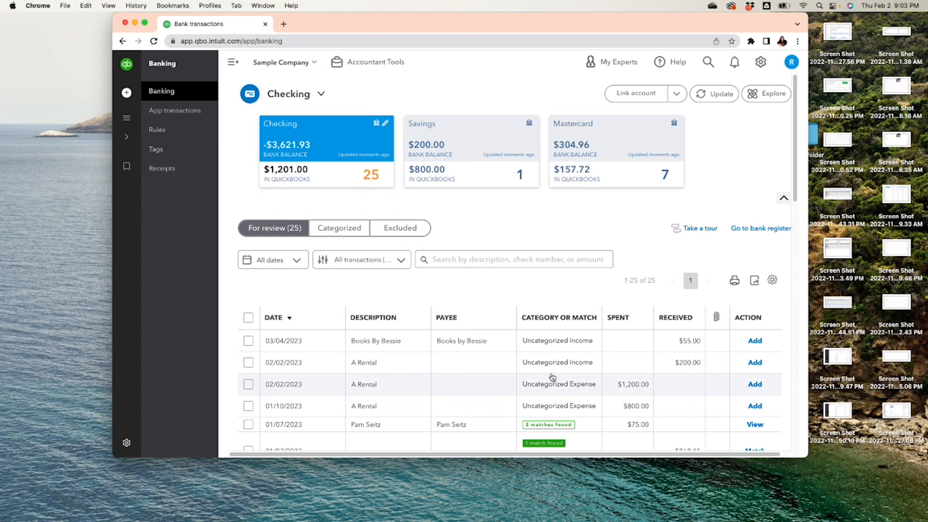
{"action": "mouse_move", "coordinate": [545, 362]}
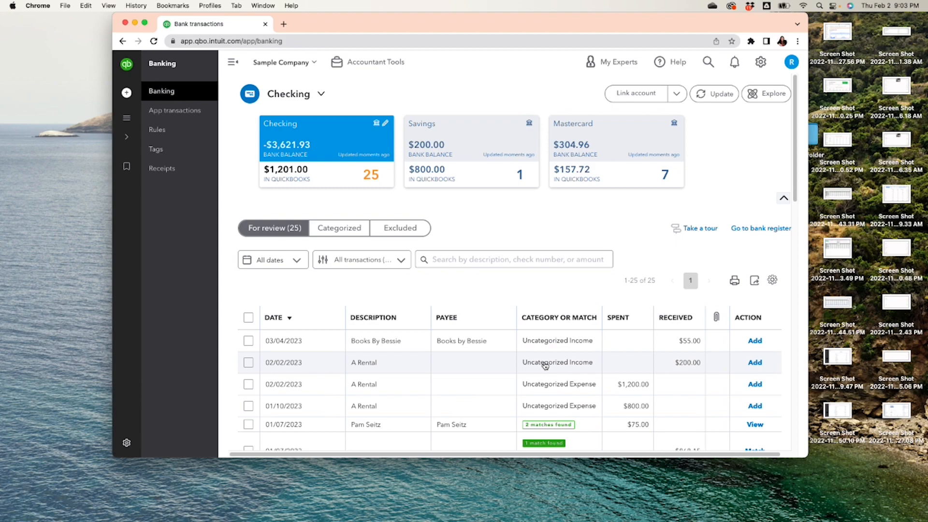
{"action": "mouse_move", "coordinate": [691, 344]}
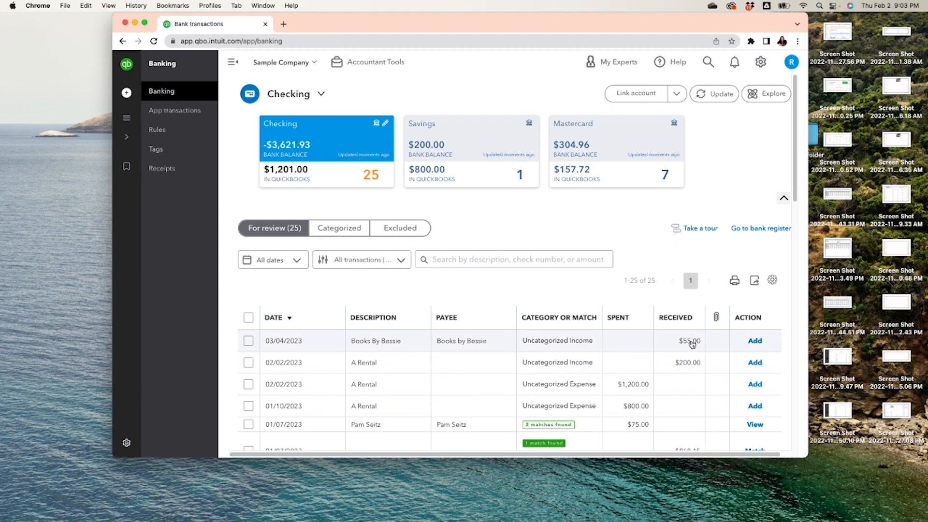
- Expand the $55 Books By Bessie deposit and open its category account list
{"action": "left_click", "coordinate": [375, 340]}
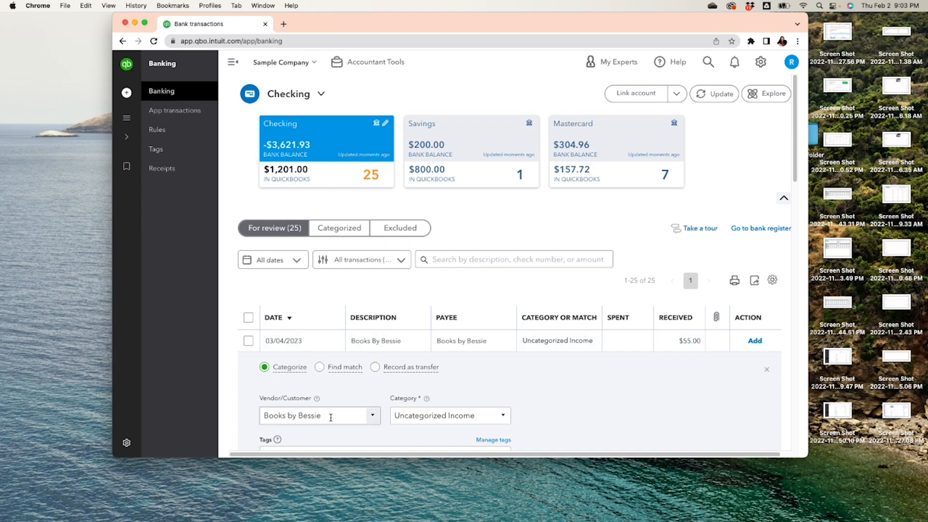
{"action": "left_click", "coordinate": [449, 415]}
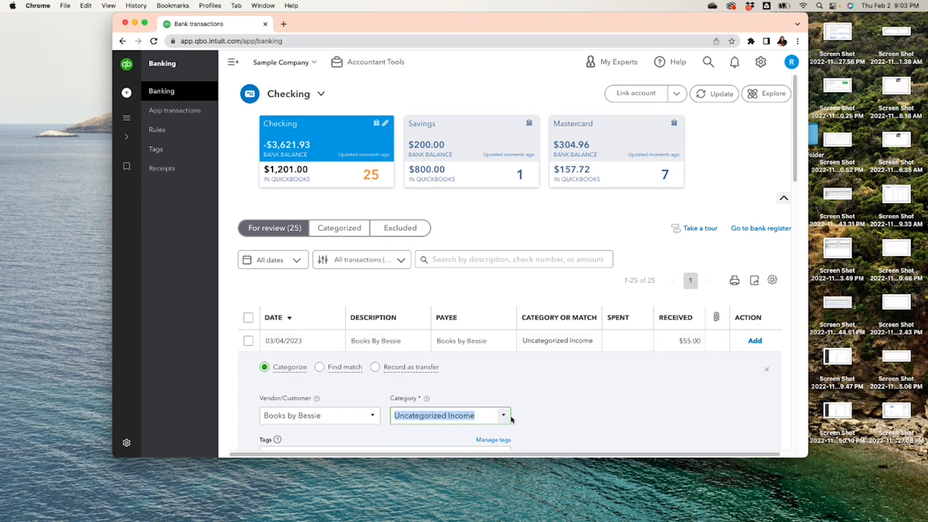
{"action": "left_click", "coordinate": [504, 414]}
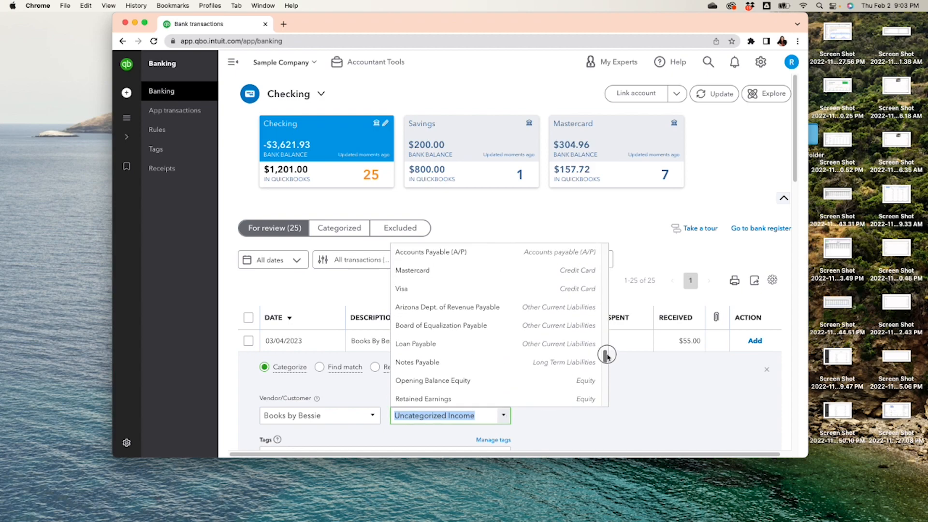
- Search the category list for 'perso', 'draw' and 'Dis' without choosing one
{"action": "scroll", "scroll_direction": "down", "scroll_amount": 3}
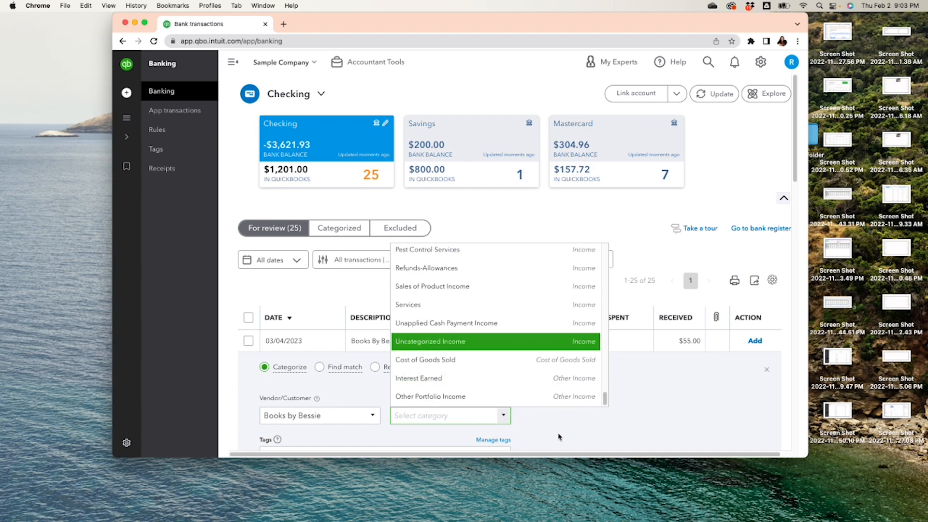
{"action": "type", "text": "perso"}
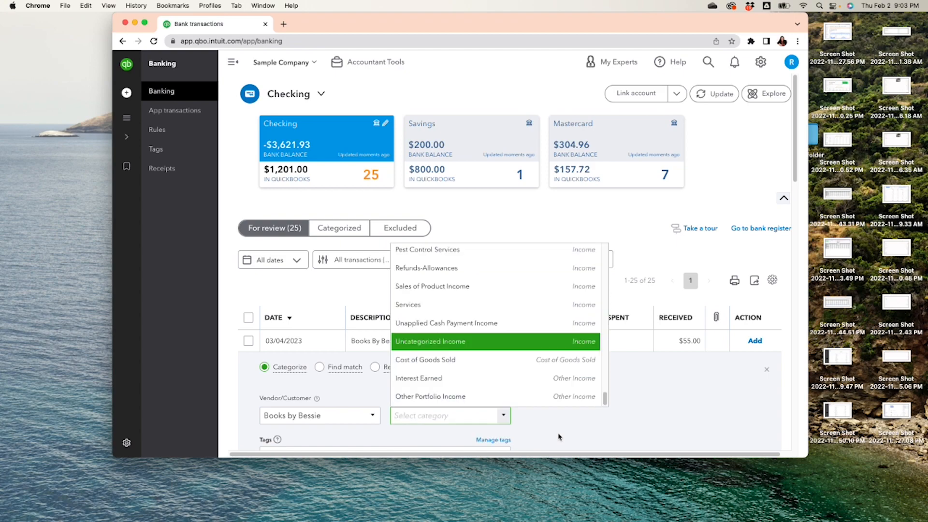
{"action": "type", "text": "draw"}
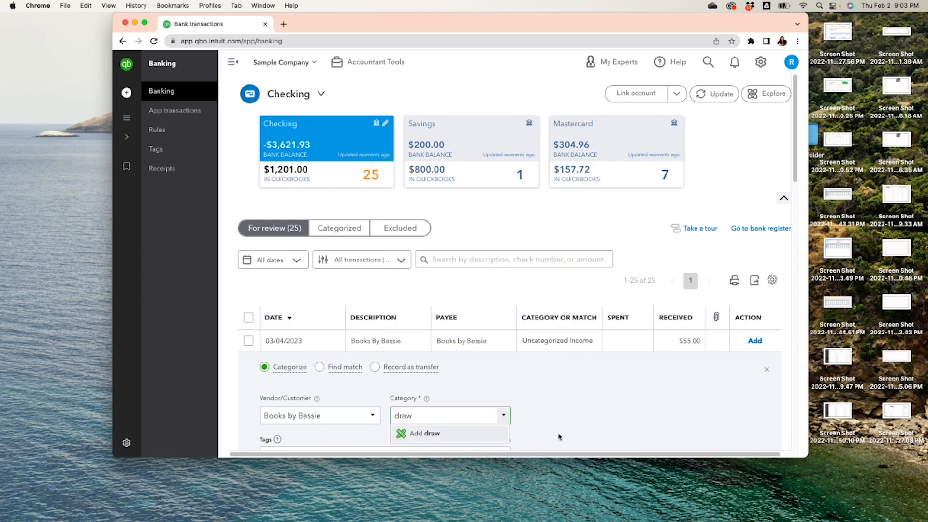
{"action": "left_click", "coordinate": [448, 414]}
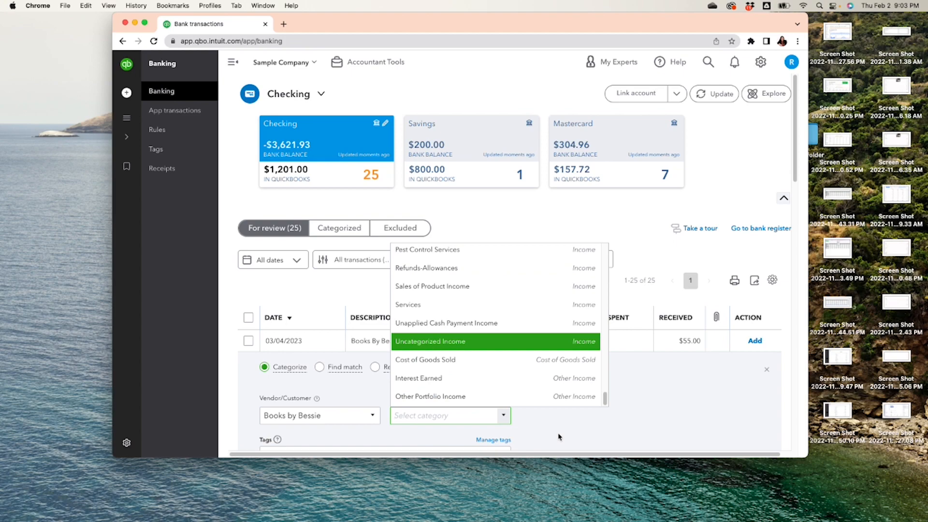
{"action": "type", "text": "Dis"}
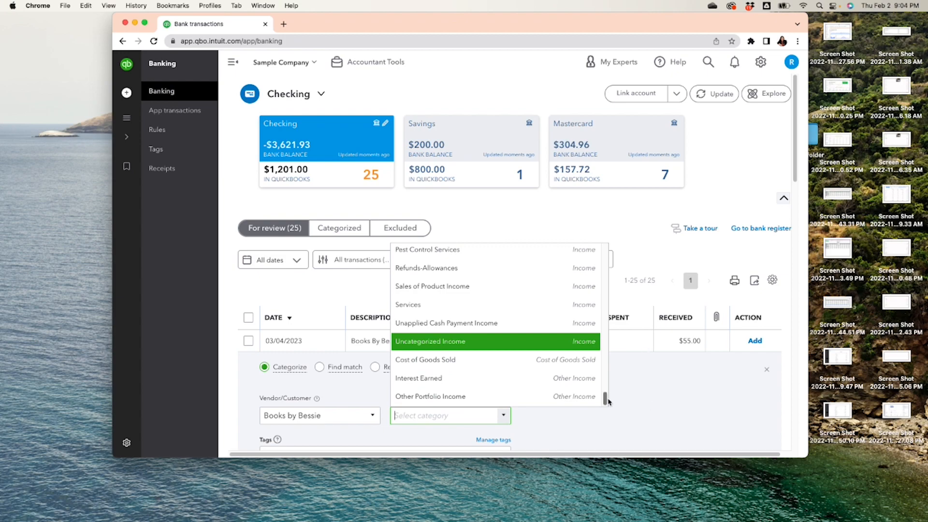
{"action": "scroll", "scroll_direction": "up", "scroll_amount": 3}
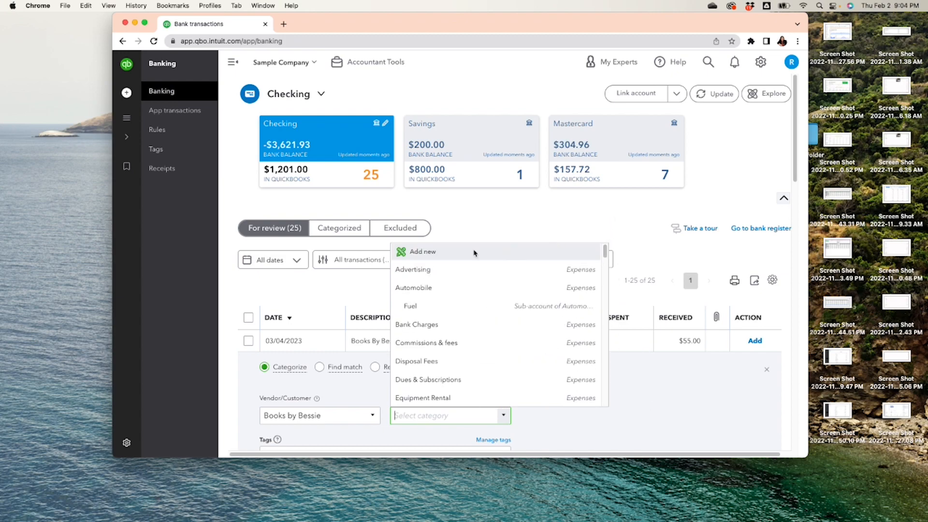
- Create an Equity account with Partner Distributions detail type and save it as the category
{"action": "left_click", "coordinate": [422, 251]}
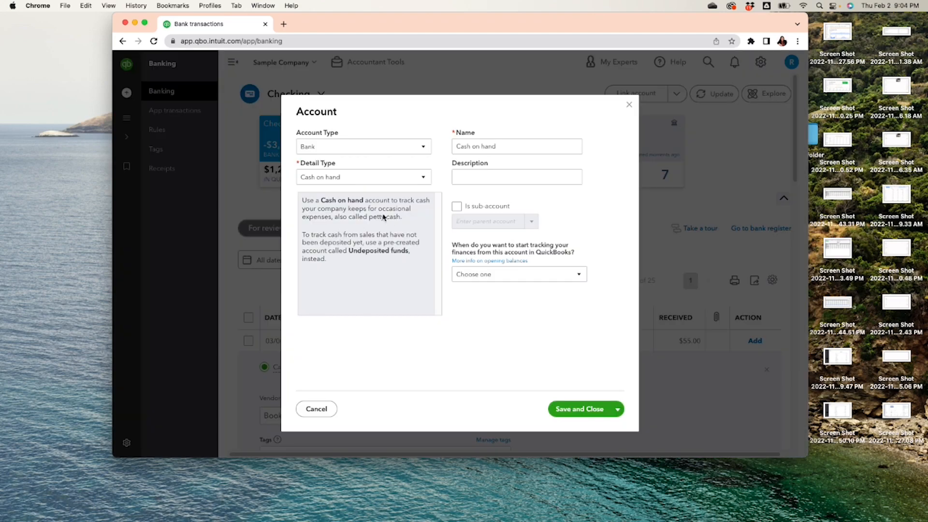
{"action": "left_click", "coordinate": [422, 146]}
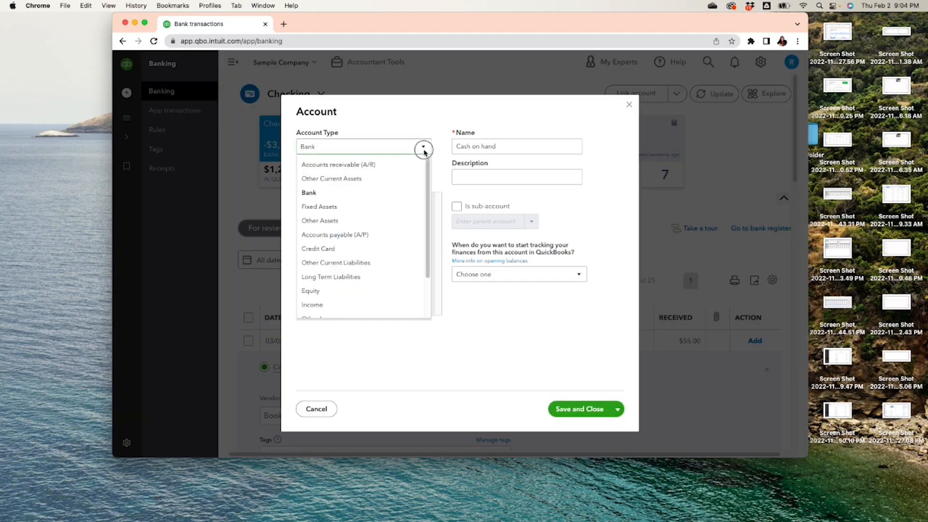
{"action": "mouse_move", "coordinate": [372, 263]}
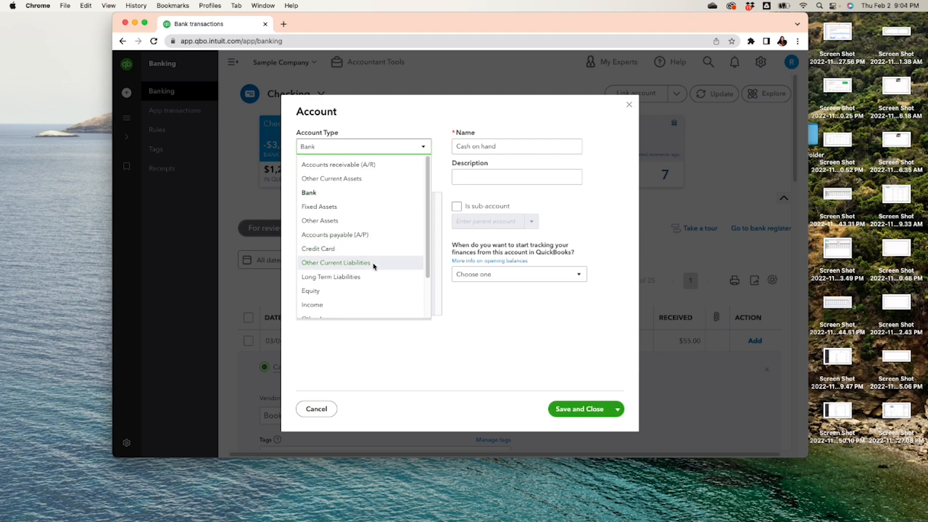
{"action": "left_click", "coordinate": [310, 291]}
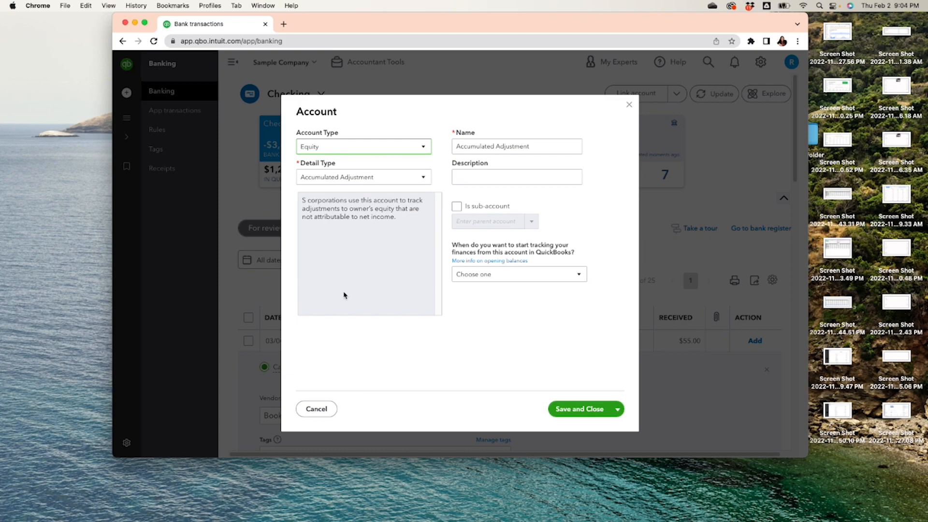
{"action": "mouse_move", "coordinate": [392, 172]}
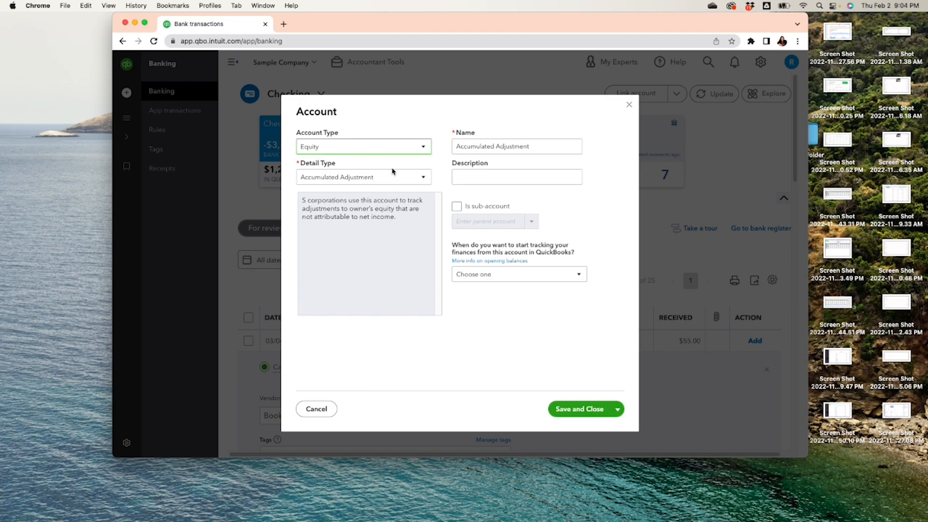
{"action": "mouse_move", "coordinate": [419, 184]}
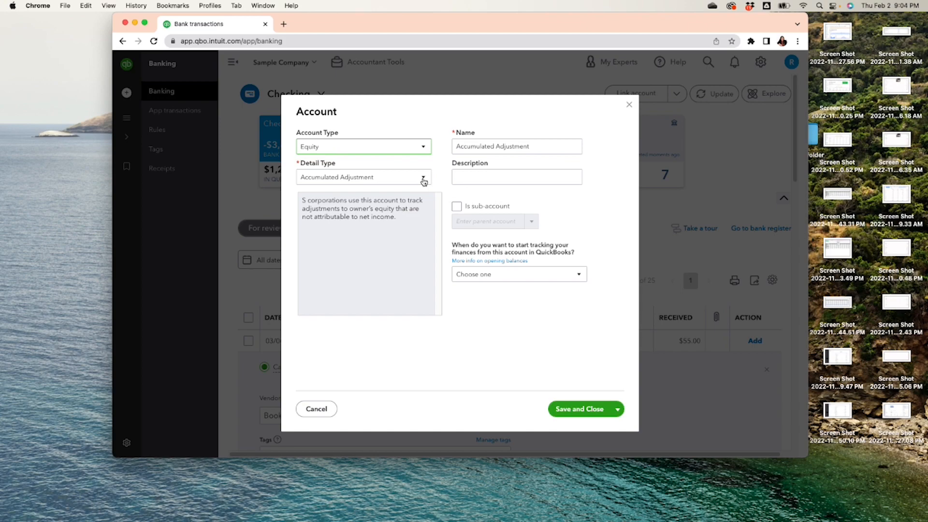
{"action": "left_click", "coordinate": [422, 177]}
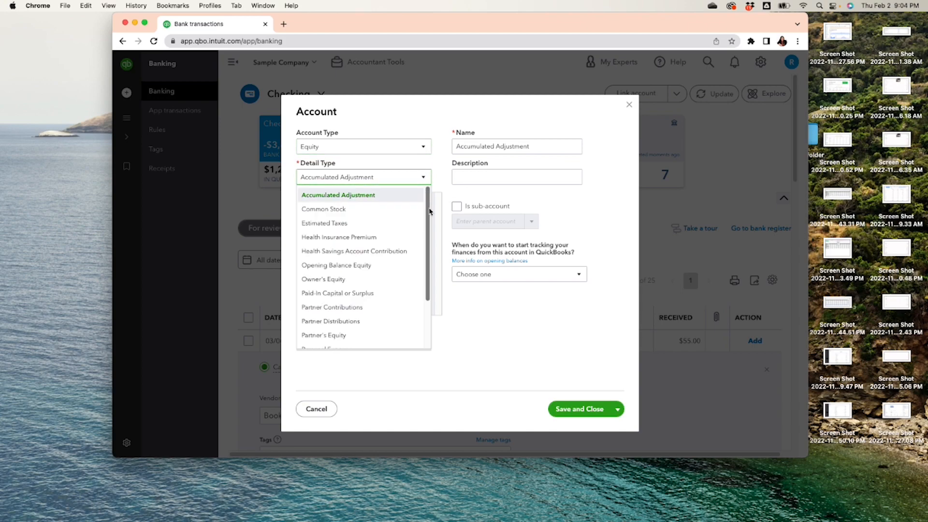
{"action": "mouse_move", "coordinate": [338, 237]}
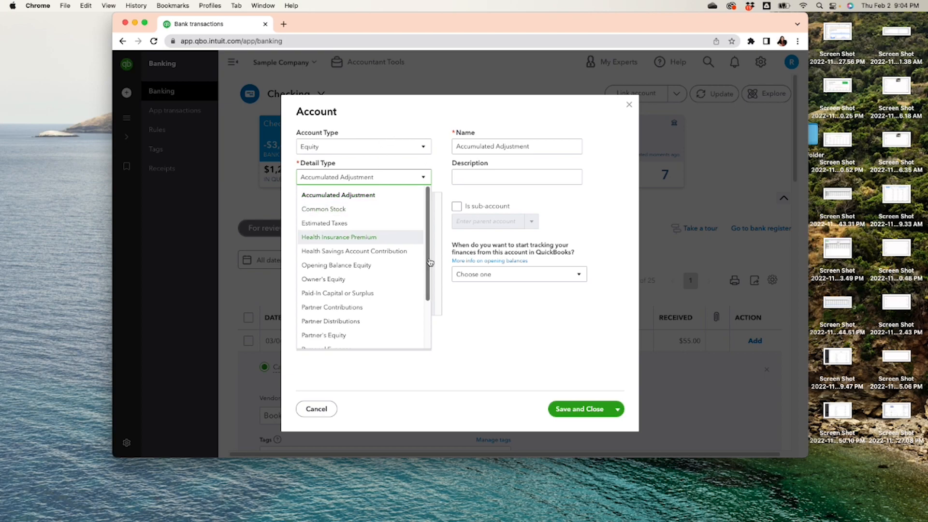
{"action": "scroll", "scroll_direction": "down", "scroll_amount": 3}
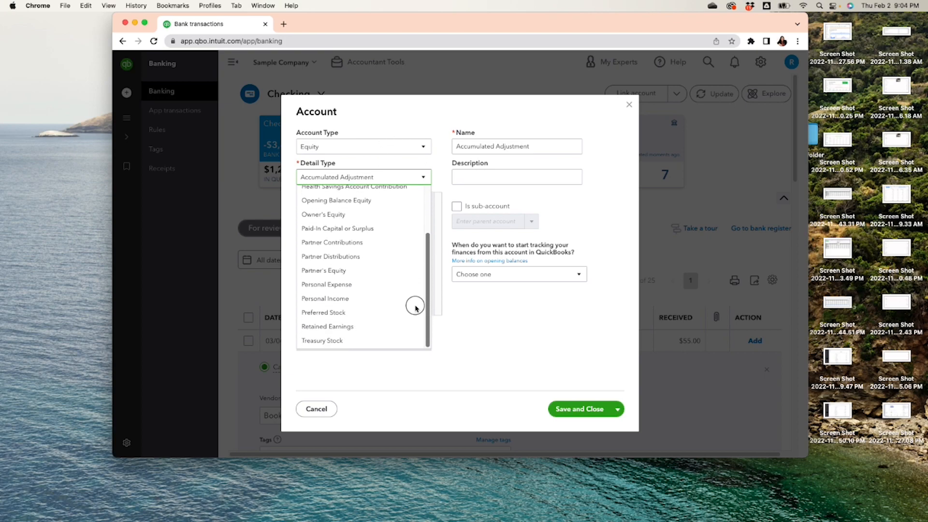
{"action": "mouse_move", "coordinate": [331, 256]}
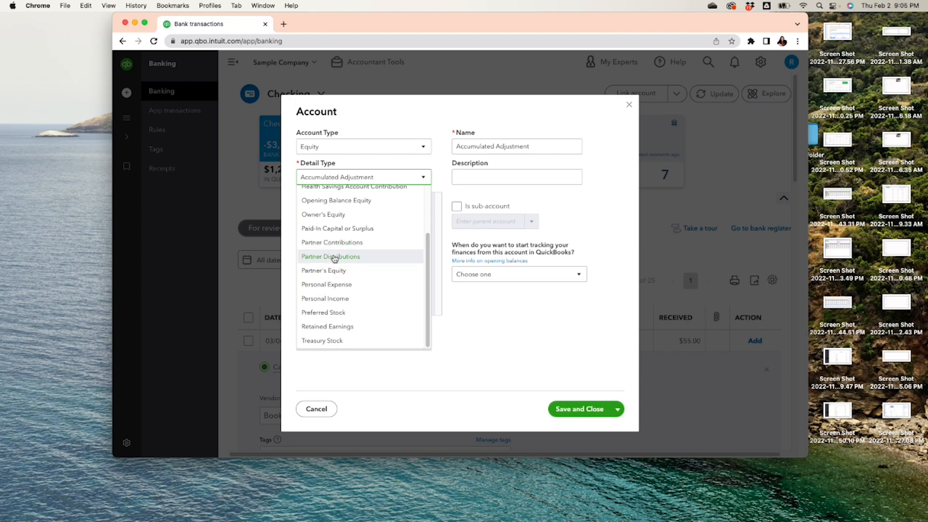
{"action": "left_click", "coordinate": [330, 256]}
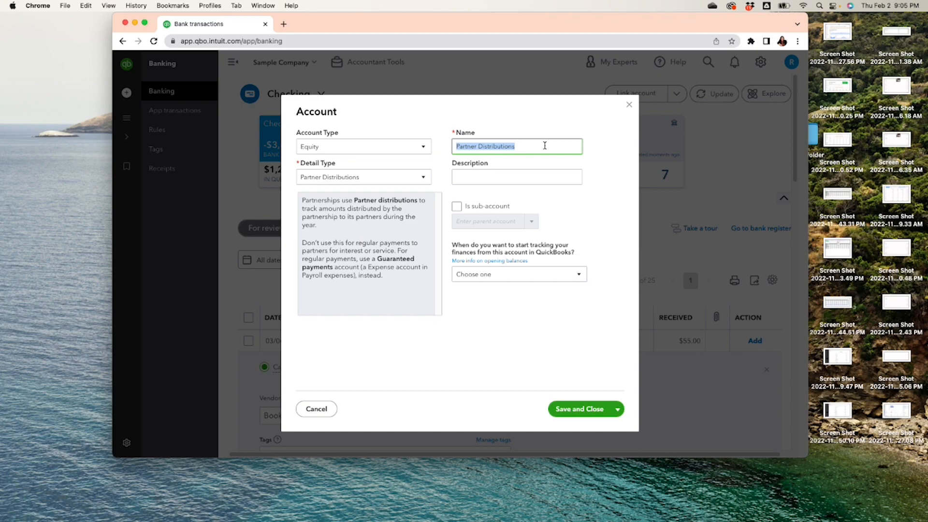
{"action": "left_click", "coordinate": [516, 146]}
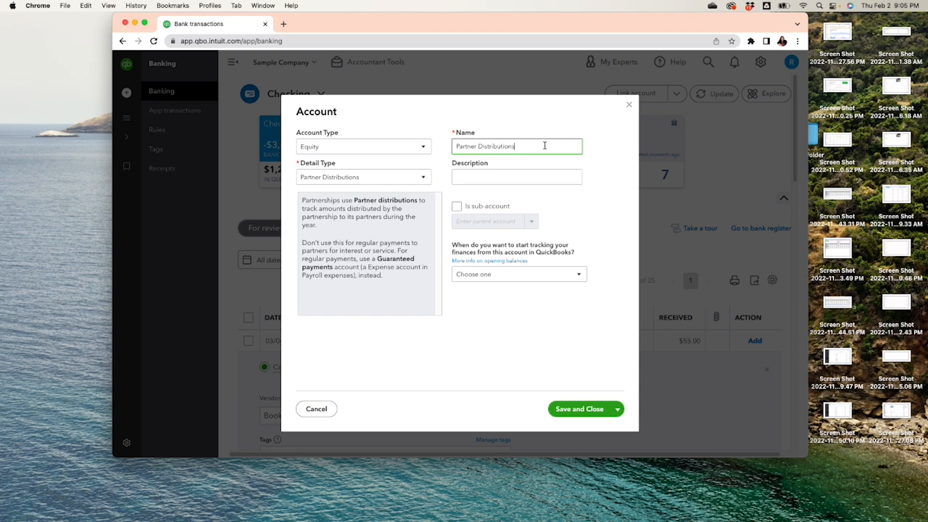
{"action": "mouse_move", "coordinate": [383, 400]}
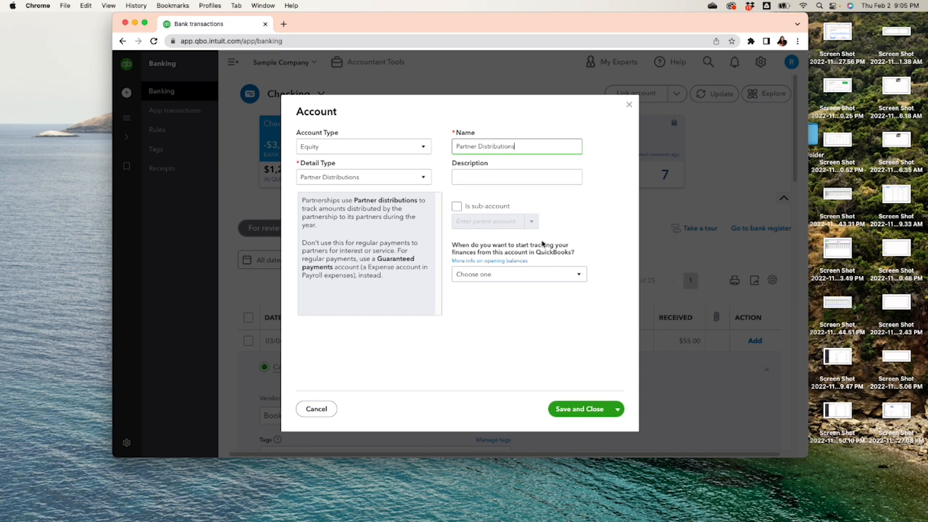
{"action": "mouse_move", "coordinate": [556, 404]}
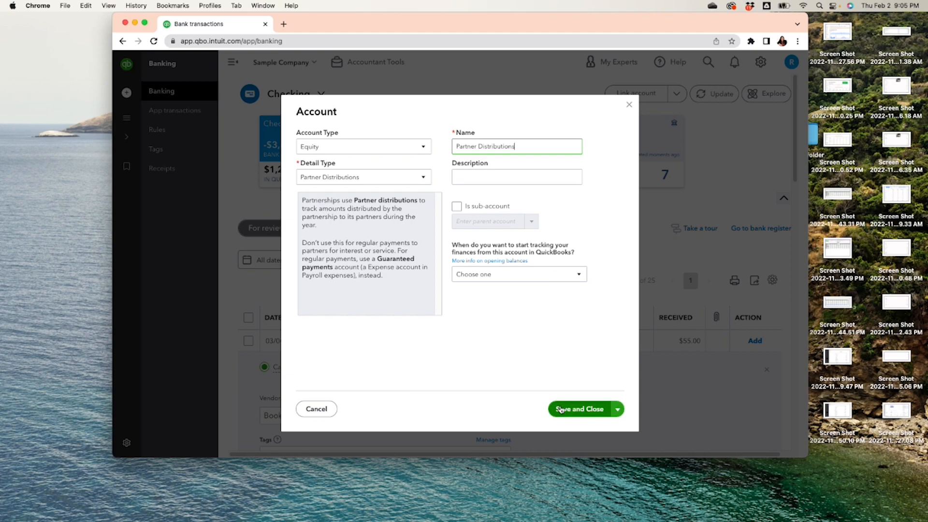
{"action": "left_click", "coordinate": [580, 409]}
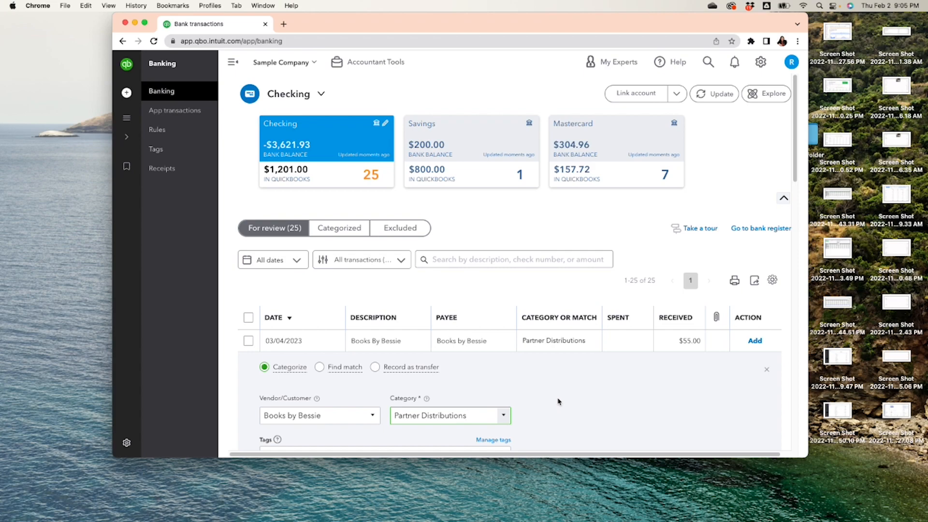
{"action": "mouse_move", "coordinate": [799, 181]}
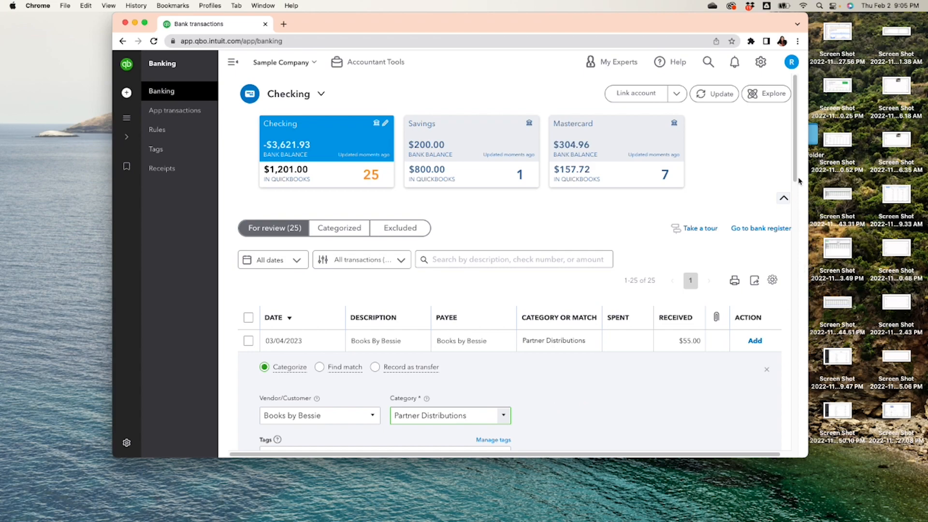
{"action": "mouse_move", "coordinate": [755, 341]}
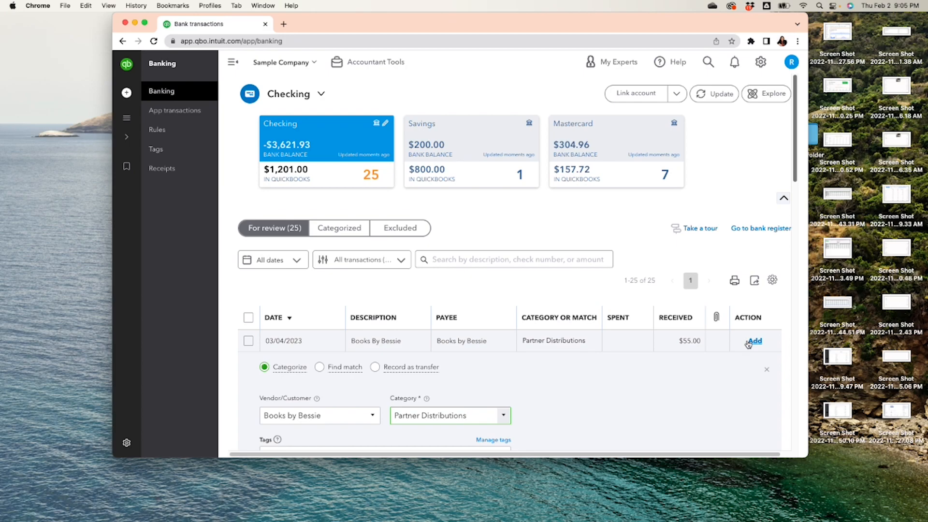
- Add the categorized $55 Books by Bessie deposit and go to the Accounting section
{"action": "left_click", "coordinate": [755, 340]}
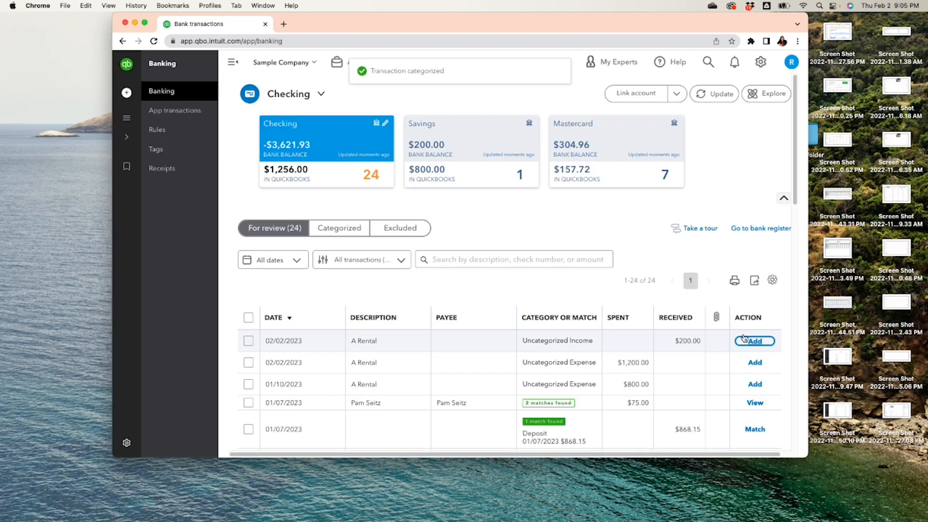
{"action": "mouse_move", "coordinate": [792, 219]}
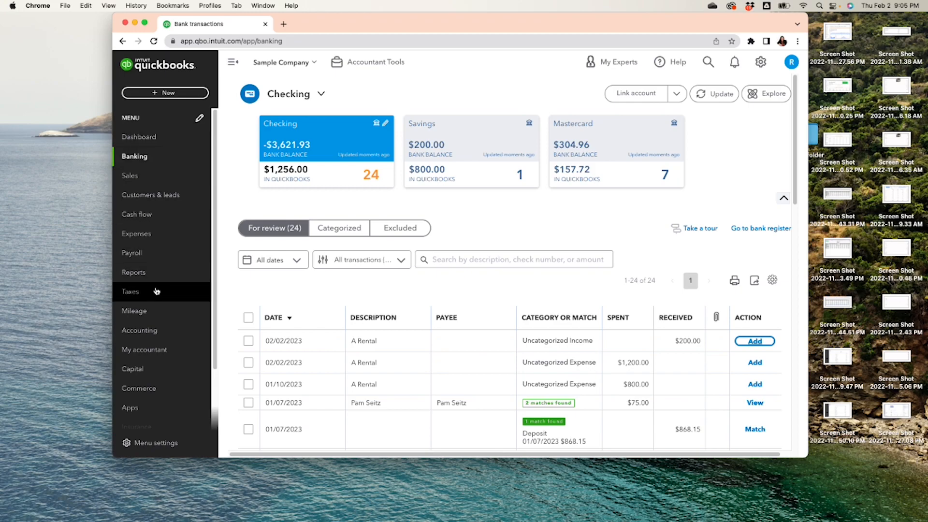
{"action": "mouse_move", "coordinate": [150, 330]}
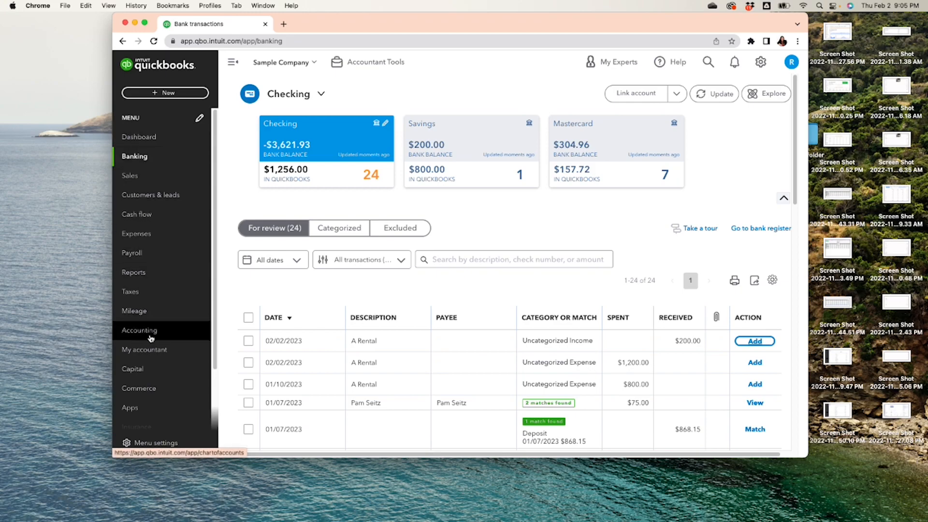
{"action": "left_click", "coordinate": [140, 330]}
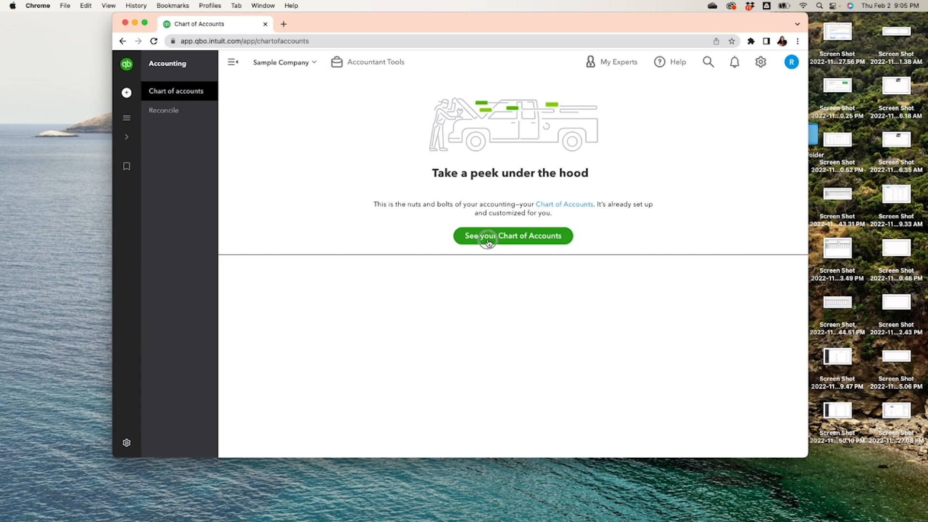
- Open the full Chart of Accounts and filter it by 'partn'
{"action": "left_click", "coordinate": [513, 236]}
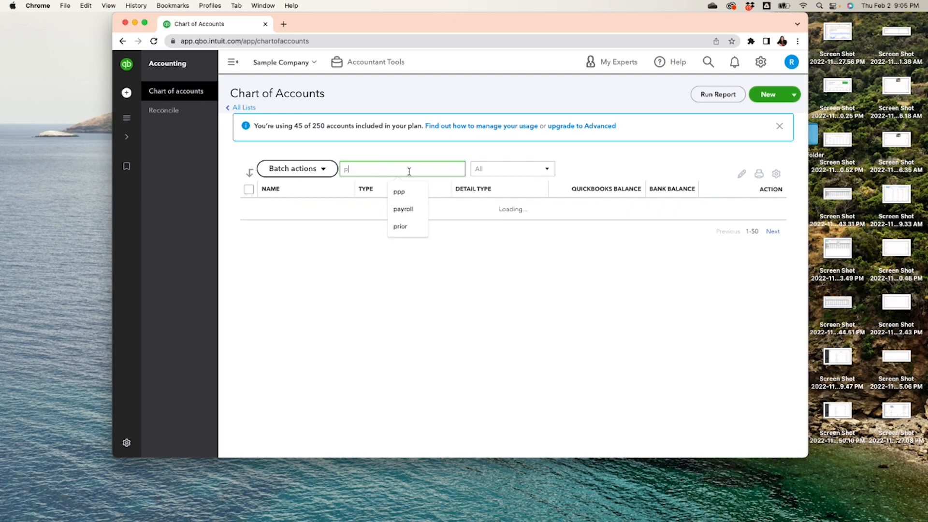
{"action": "type", "text": "partn"}
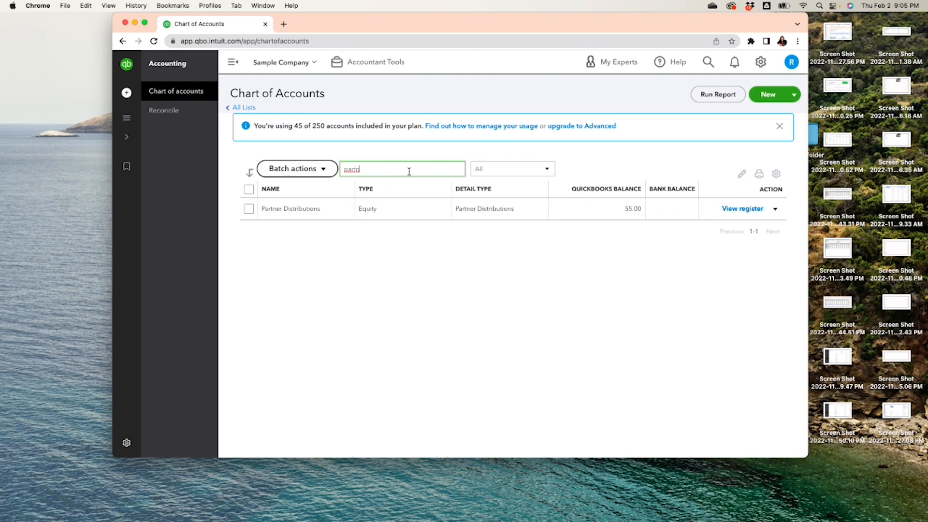
{"action": "mouse_move", "coordinate": [660, 213]}
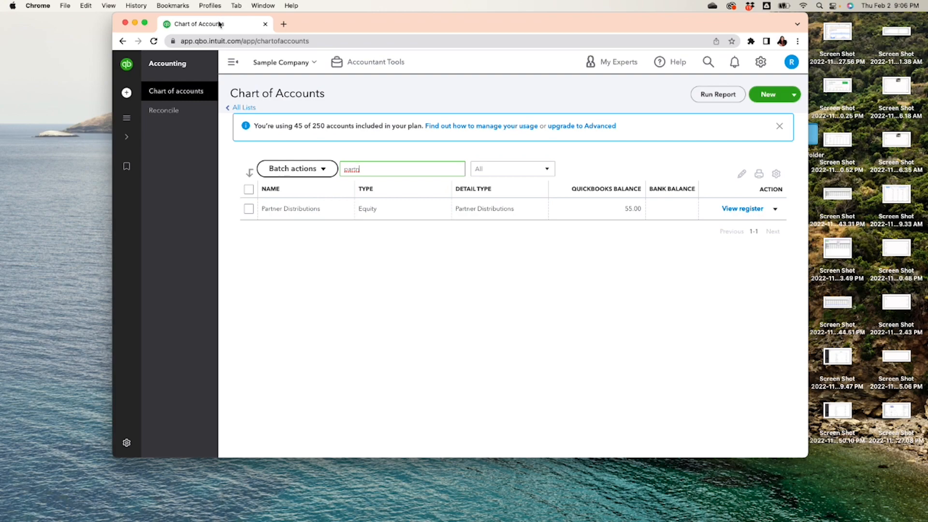
{"action": "mouse_move", "coordinate": [213, 24]}
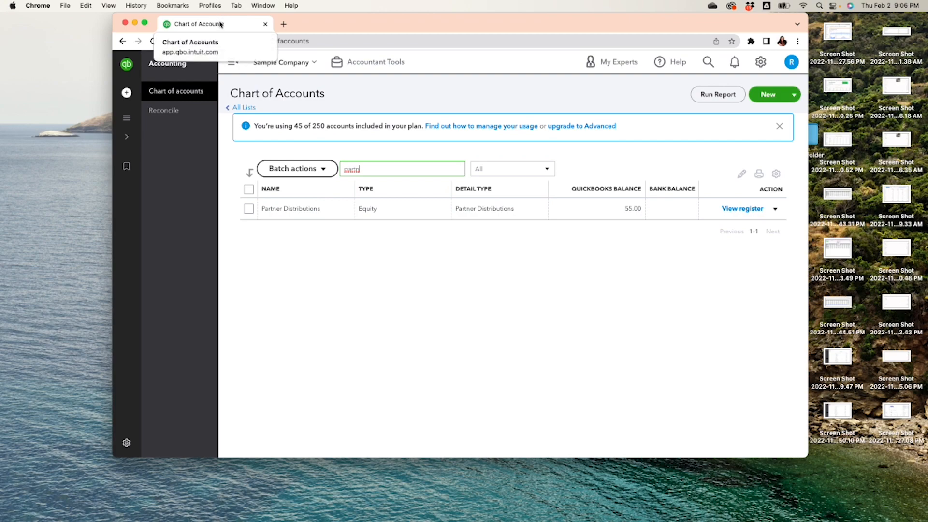
{"action": "mouse_move", "coordinate": [224, 31]}
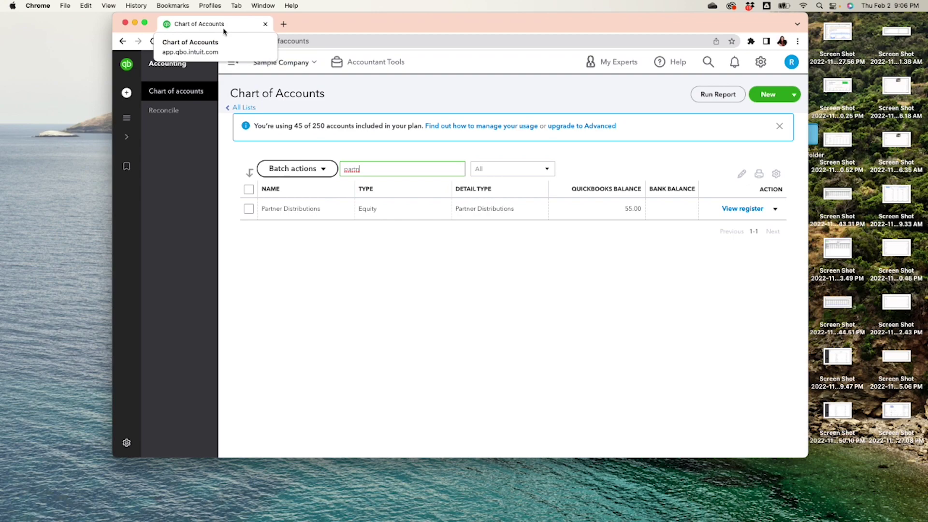
- Duplicate the Chart of Accounts in a new tab and start a new journal entry
{"action": "right_click", "coordinate": [201, 24]}
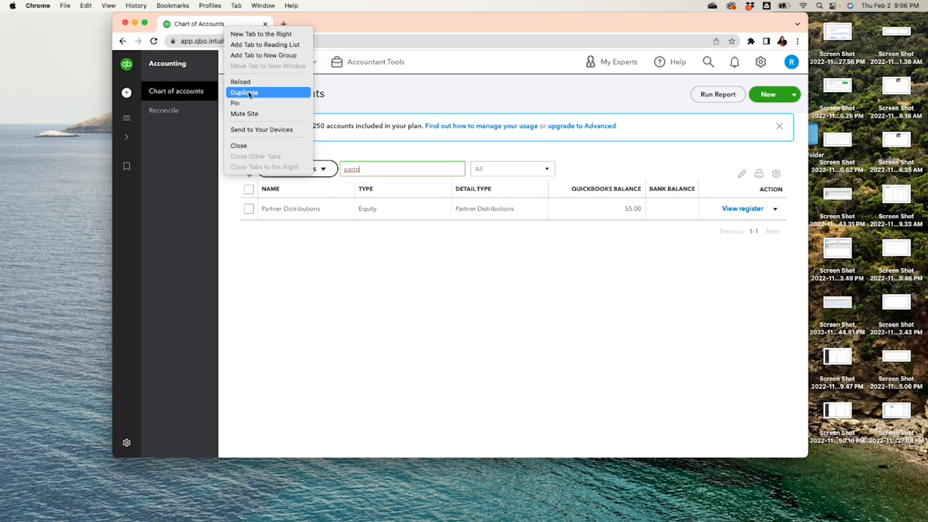
{"action": "left_click", "coordinate": [244, 92]}
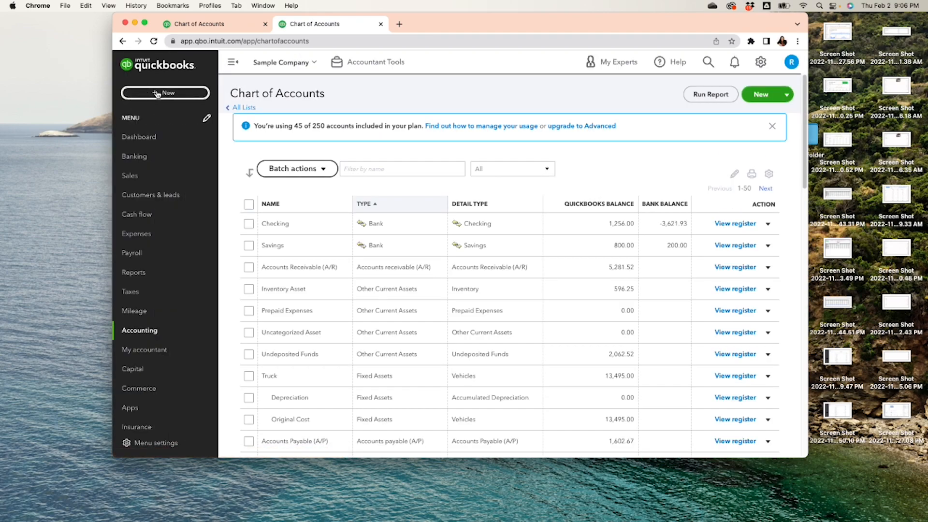
{"action": "left_click", "coordinate": [165, 93]}
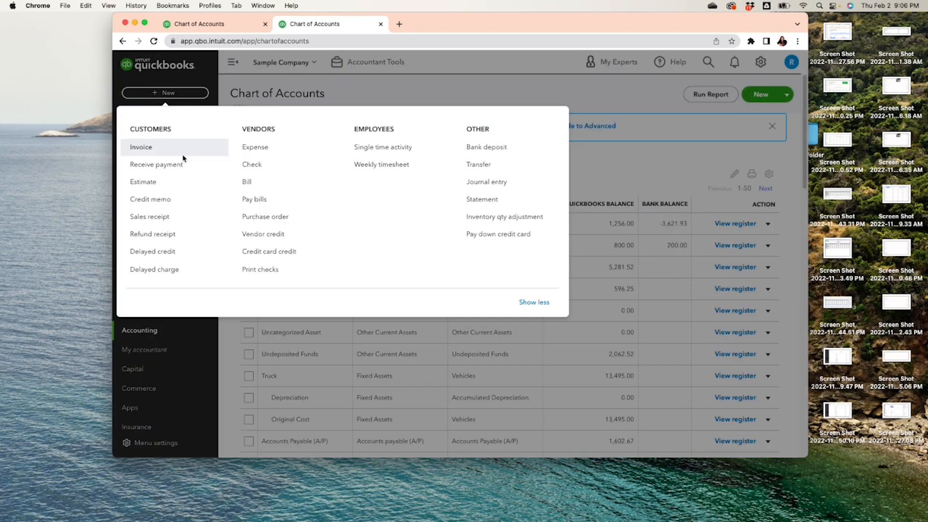
{"action": "mouse_move", "coordinate": [479, 165]}
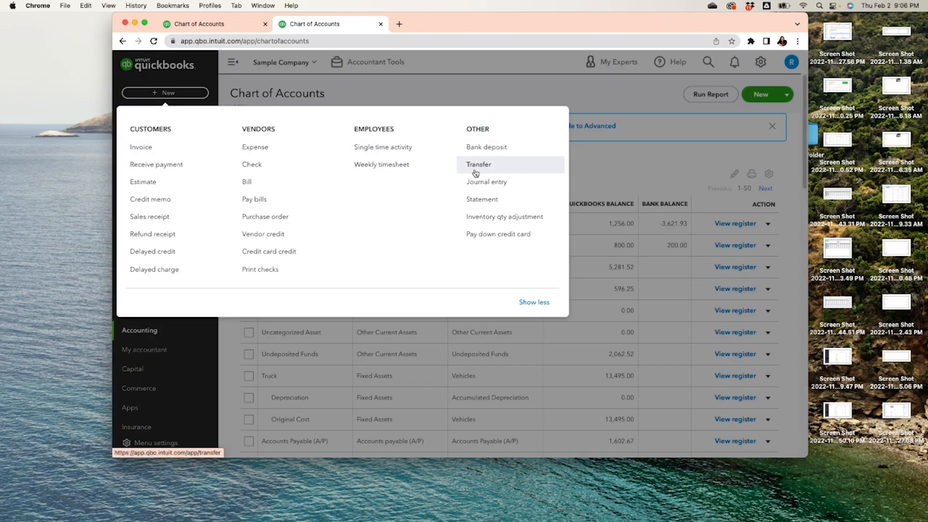
{"action": "mouse_move", "coordinate": [383, 147]}
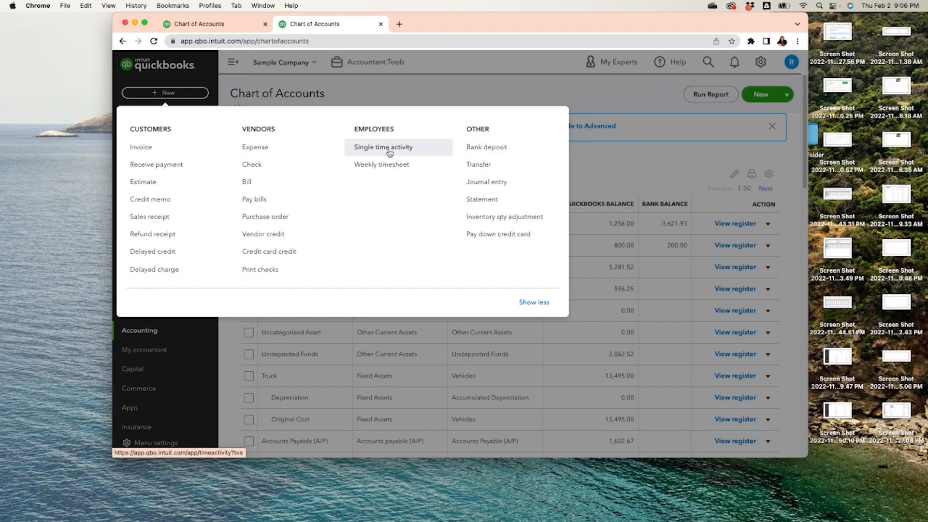
{"action": "mouse_move", "coordinate": [486, 182]}
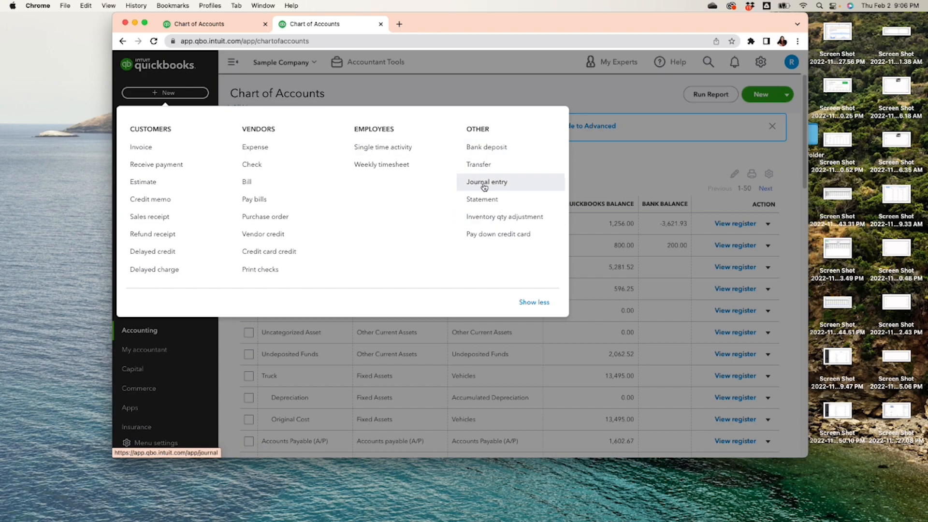
{"action": "left_click", "coordinate": [486, 182]}
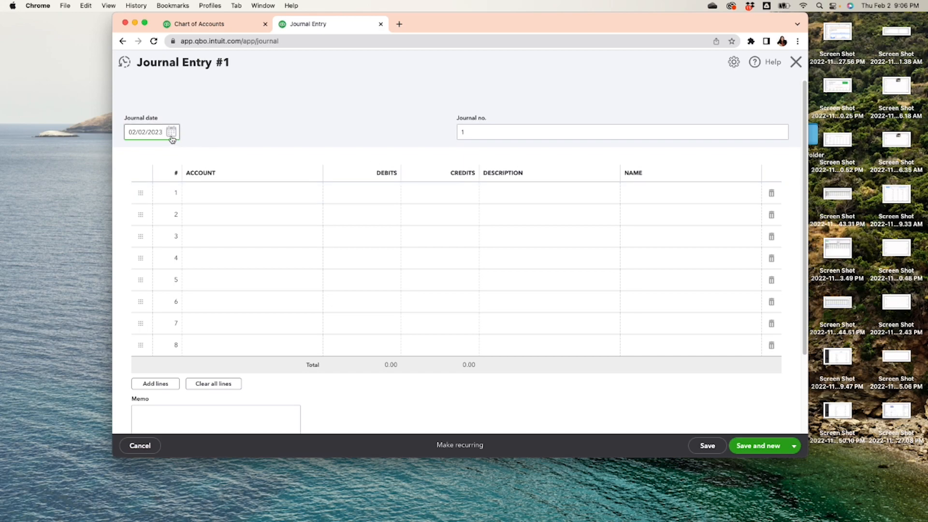
{"action": "left_click", "coordinate": [171, 132]}
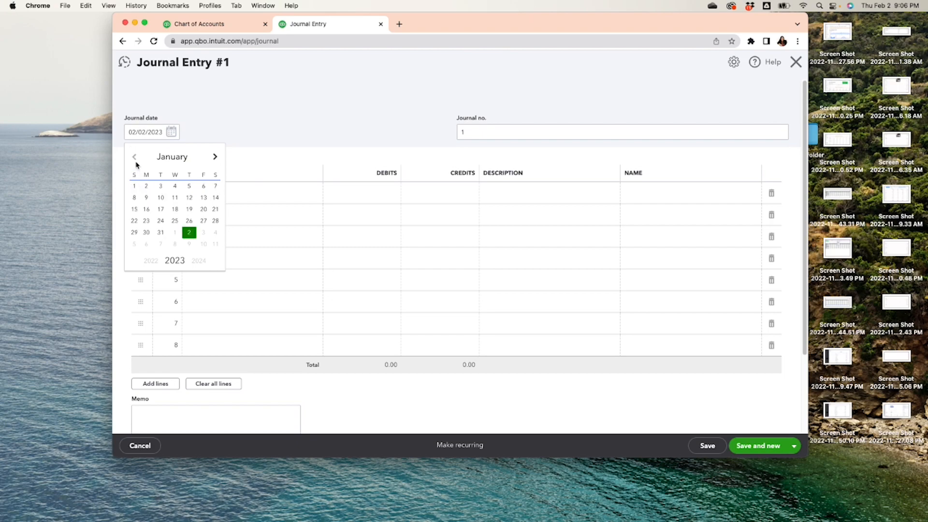
{"action": "left_click", "coordinate": [198, 24]}
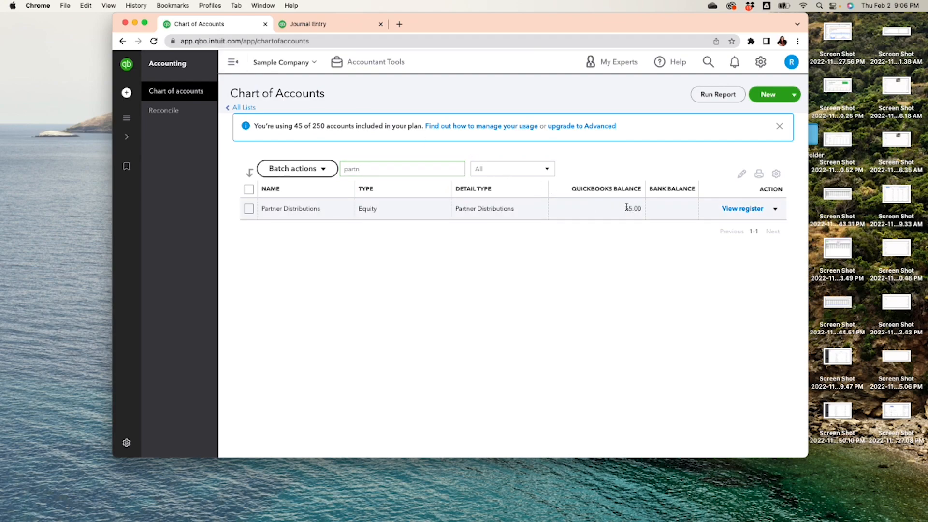
{"action": "left_click", "coordinate": [742, 208]}
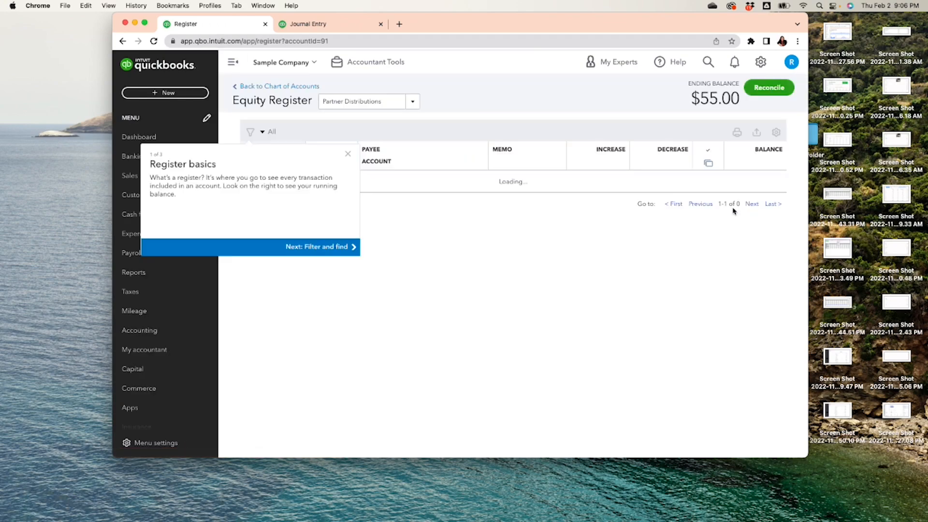
{"action": "left_click", "coordinate": [348, 153]}
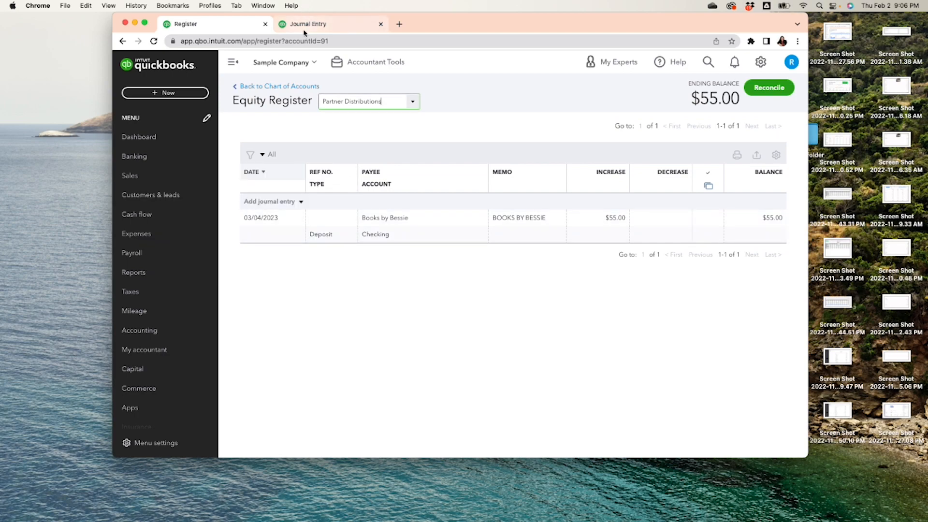
{"action": "left_click", "coordinate": [308, 23]}
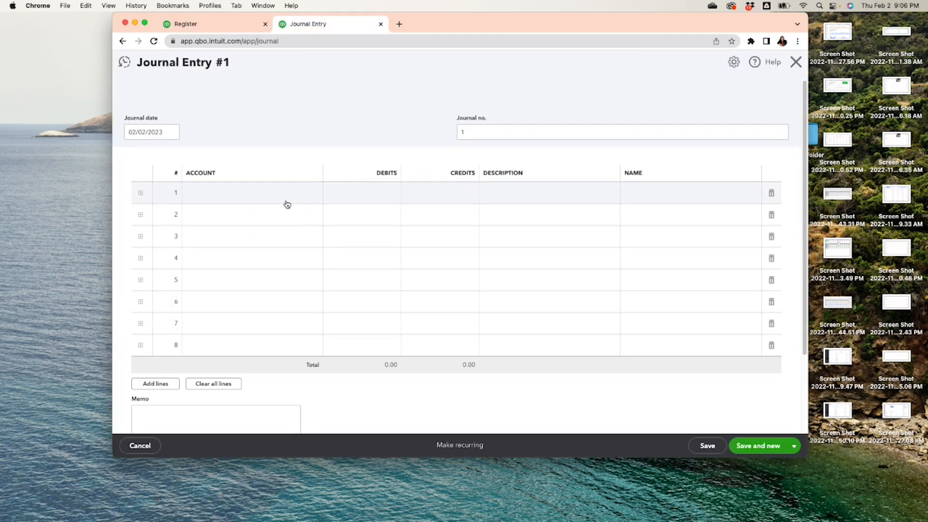
- Set the journal entry date to 12/31/2023
{"action": "left_click", "coordinate": [172, 132]}
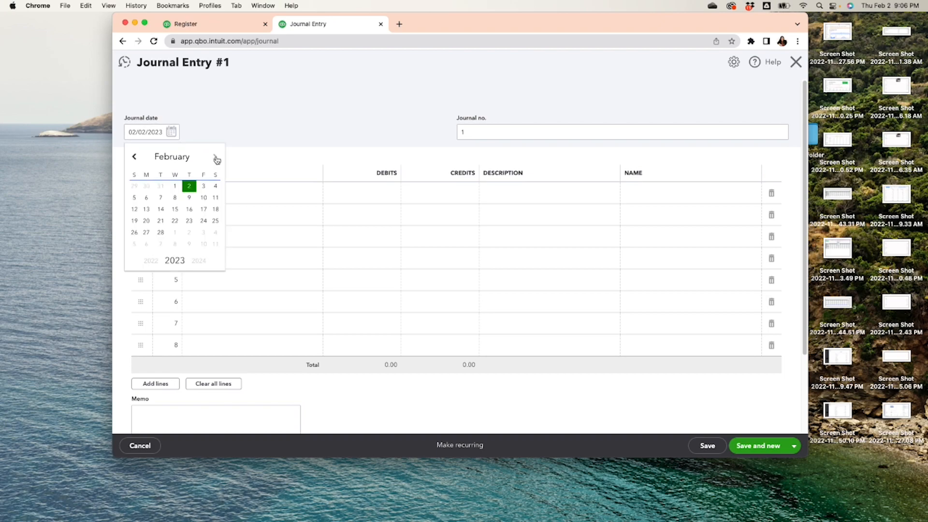
{"action": "left_click", "coordinate": [216, 159]}
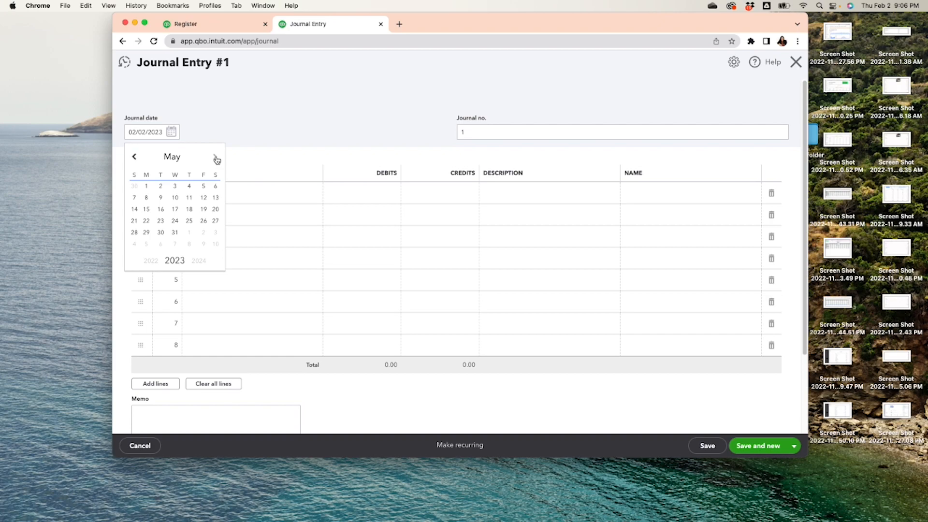
{"action": "left_click", "coordinate": [217, 159]}
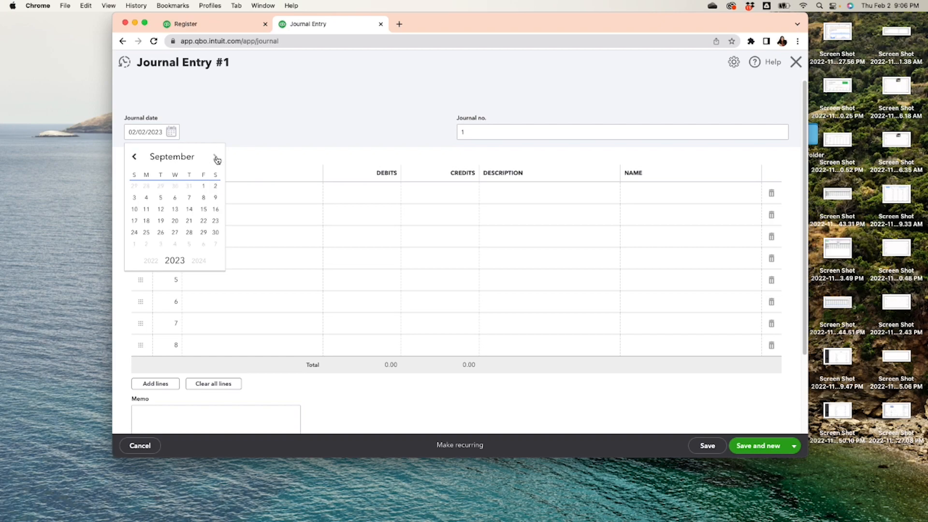
{"action": "left_click", "coordinate": [135, 158]}
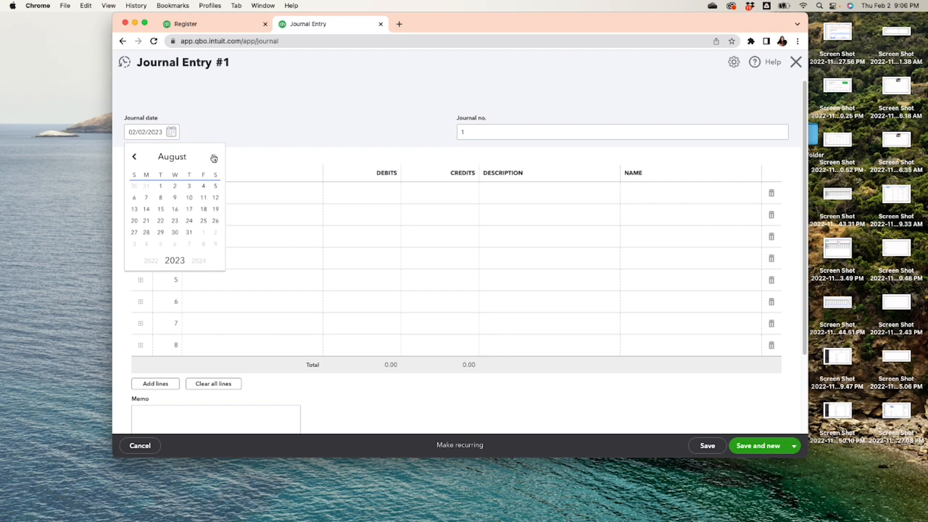
{"action": "left_click", "coordinate": [215, 159]}
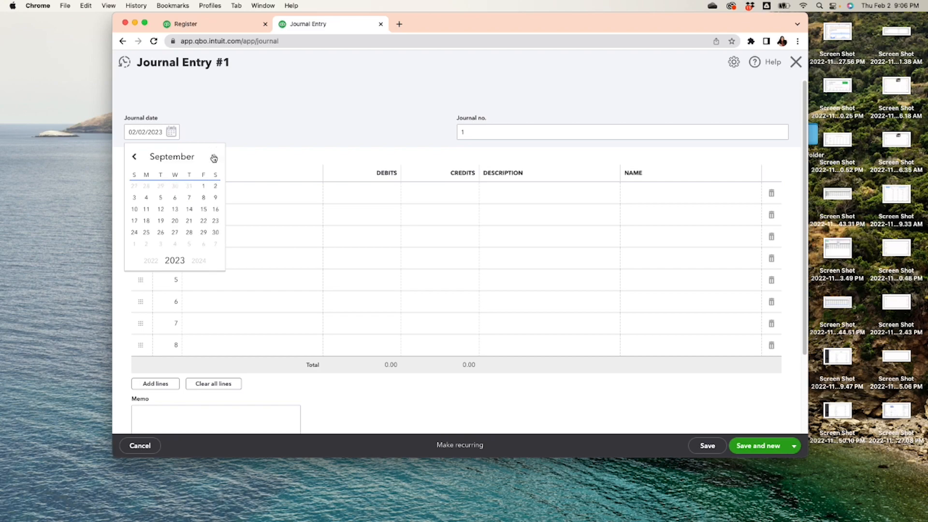
{"action": "left_click", "coordinate": [213, 158]}
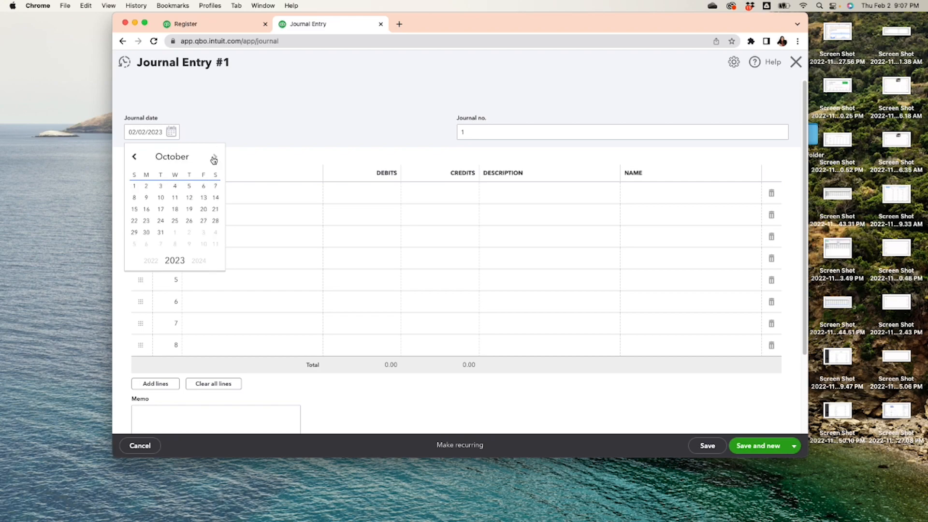
{"action": "left_click", "coordinate": [214, 160]}
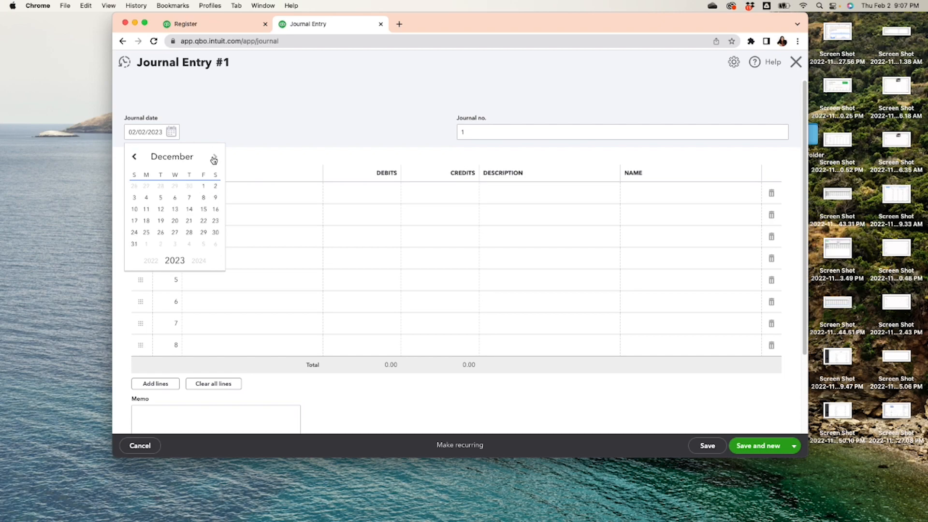
{"action": "left_click", "coordinate": [134, 243]}
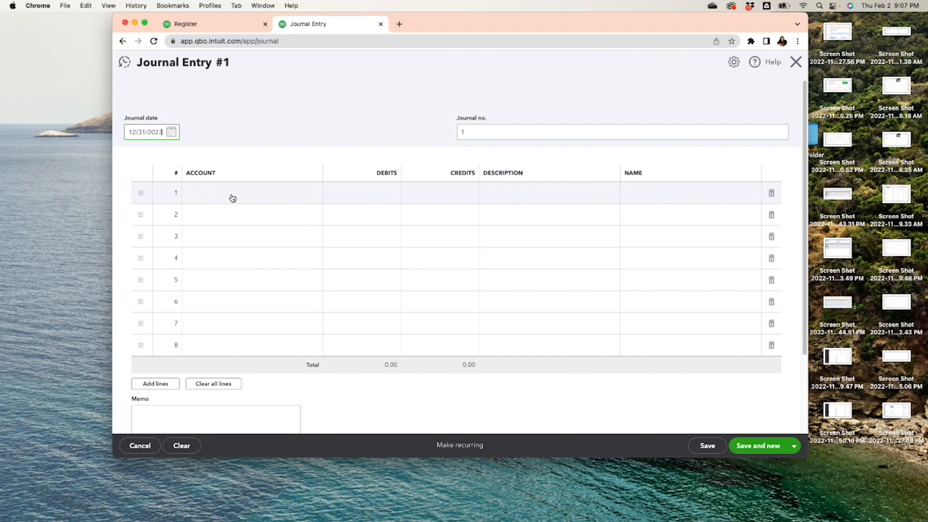
- Put Partner Distributions on line 1 and Retained Earnings on line 2
{"action": "left_click", "coordinate": [249, 193]}
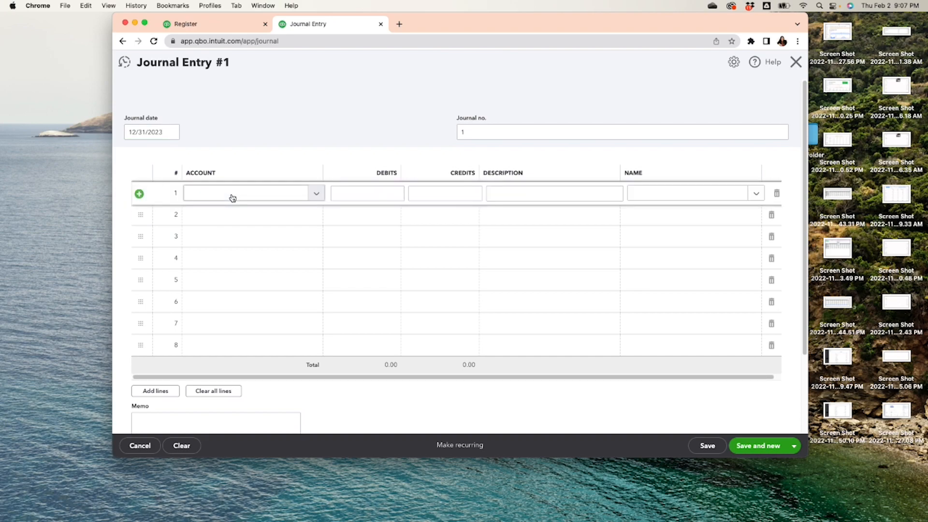
{"action": "left_click", "coordinate": [249, 193]}
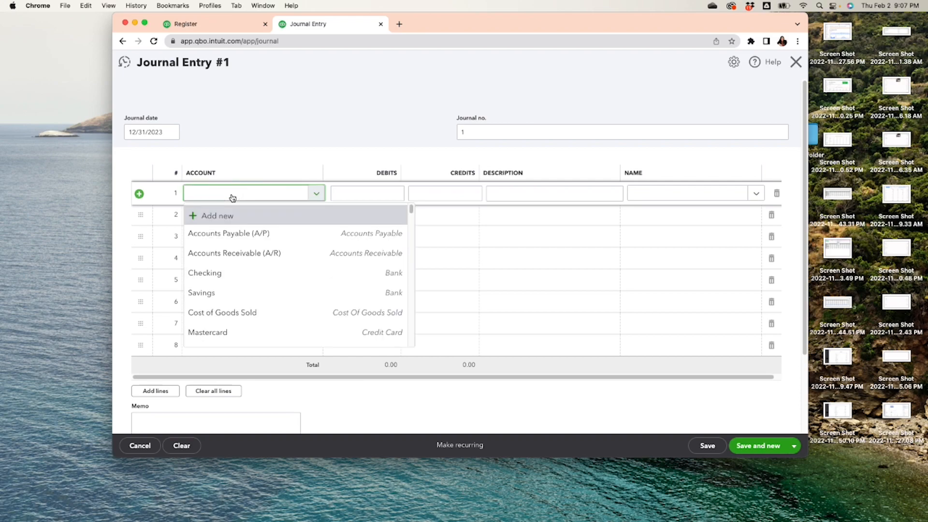
{"action": "type", "text": "par"}
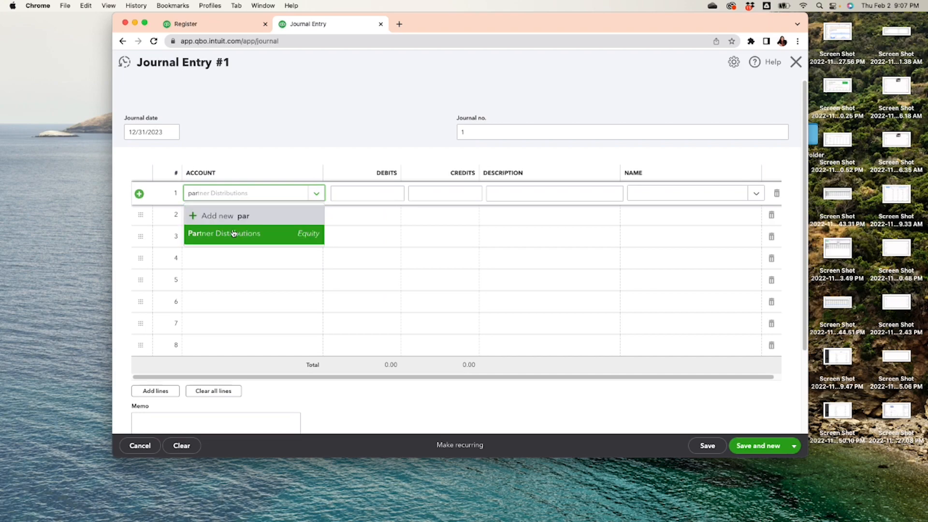
{"action": "left_click", "coordinate": [232, 233]}
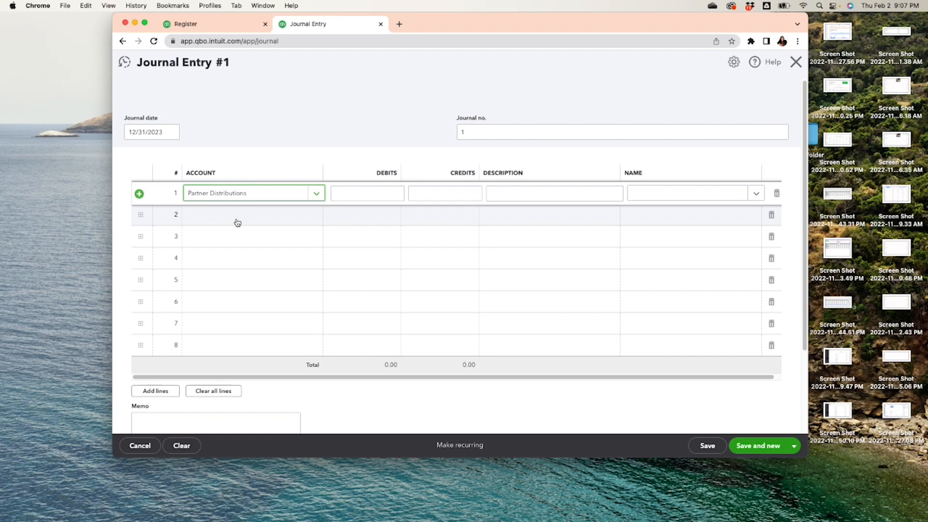
{"action": "left_click", "coordinate": [248, 214]}
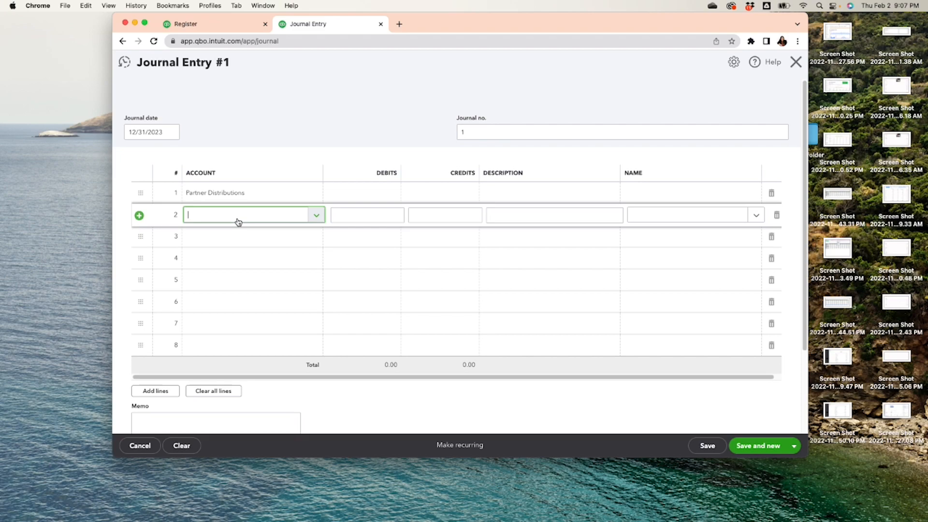
{"action": "type", "text": "reta"}
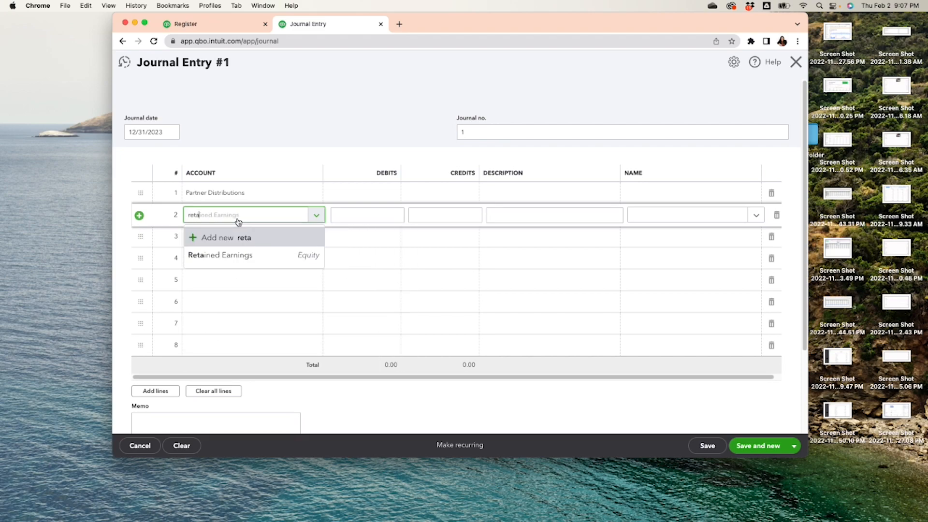
{"action": "left_click", "coordinate": [220, 255]}
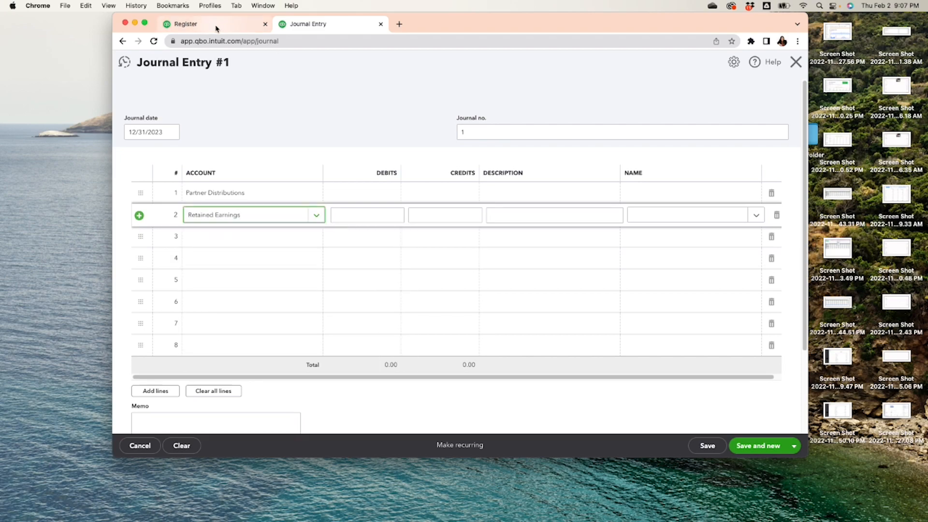
{"action": "left_click", "coordinate": [214, 23]}
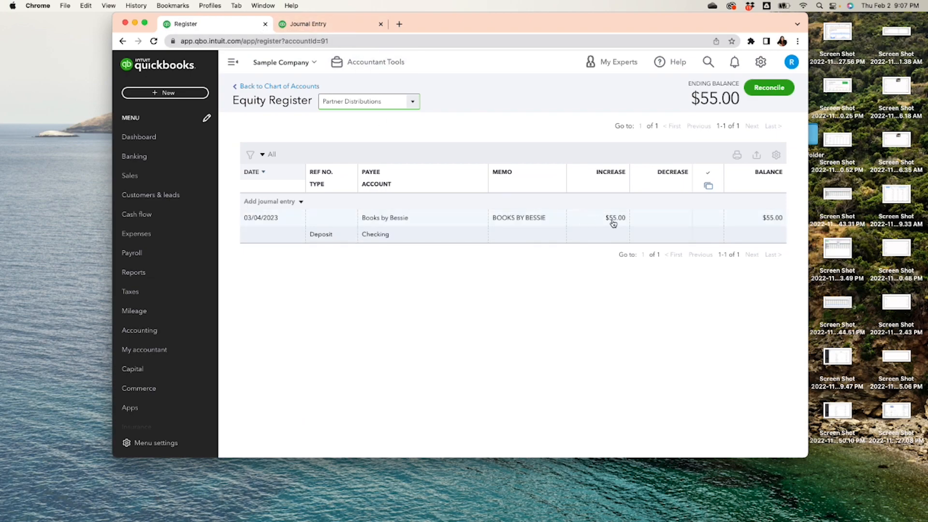
- Inspect the $55 Books by Bessie deposit and its match to a manually added check
{"action": "left_click", "coordinate": [614, 224]}
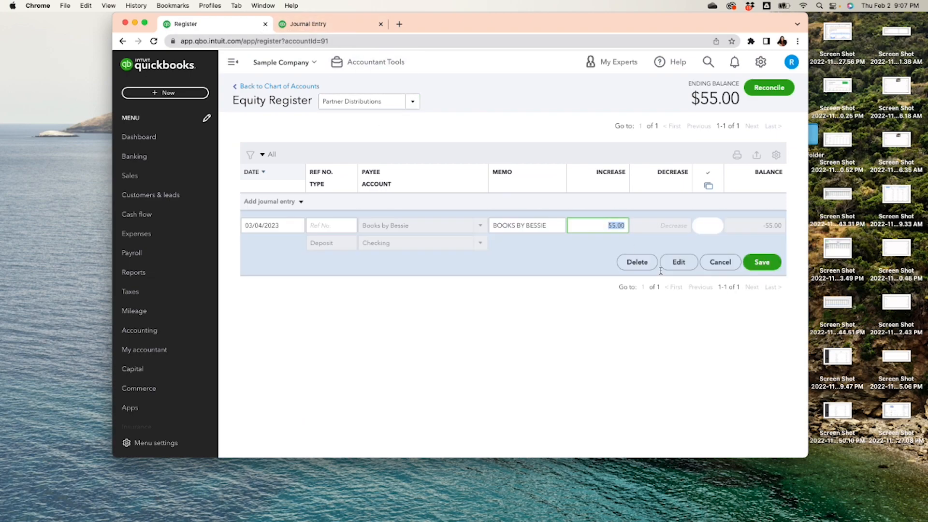
{"action": "left_click", "coordinate": [762, 262]}
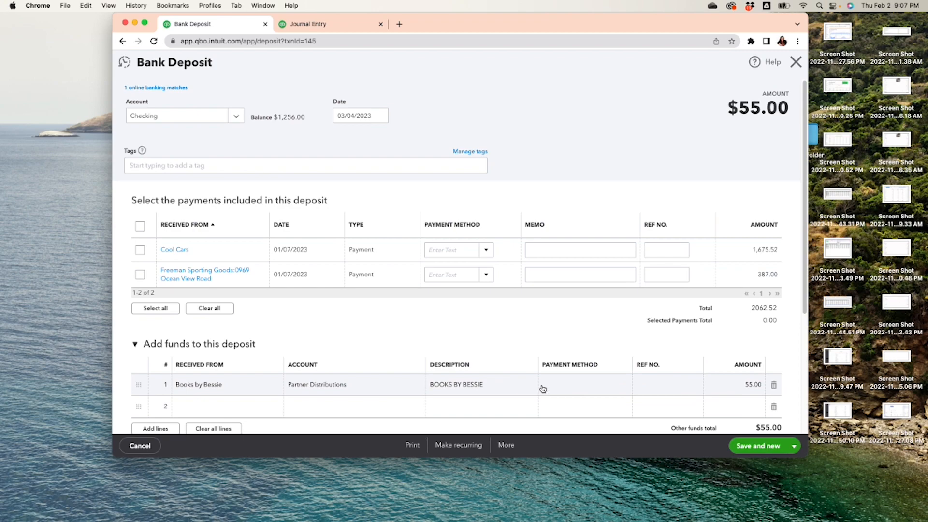
{"action": "mouse_move", "coordinate": [161, 87]}
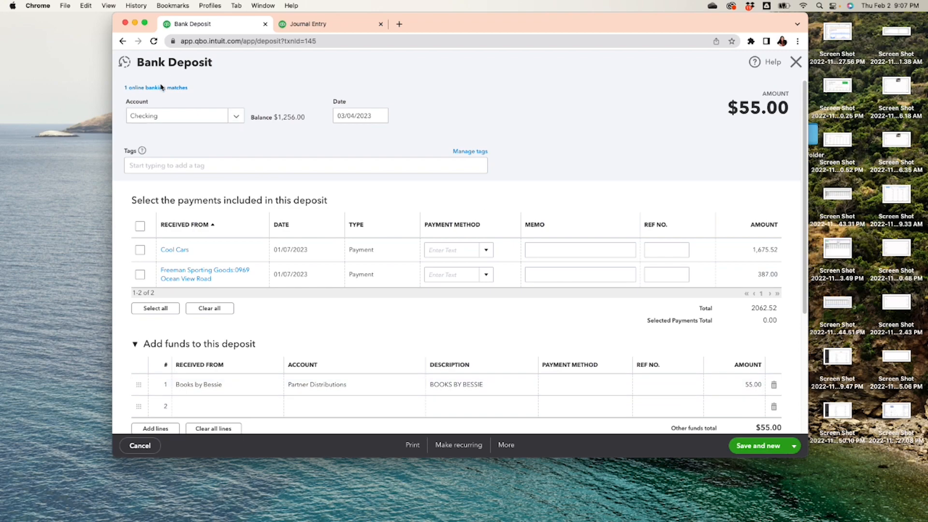
{"action": "left_click", "coordinate": [156, 88]}
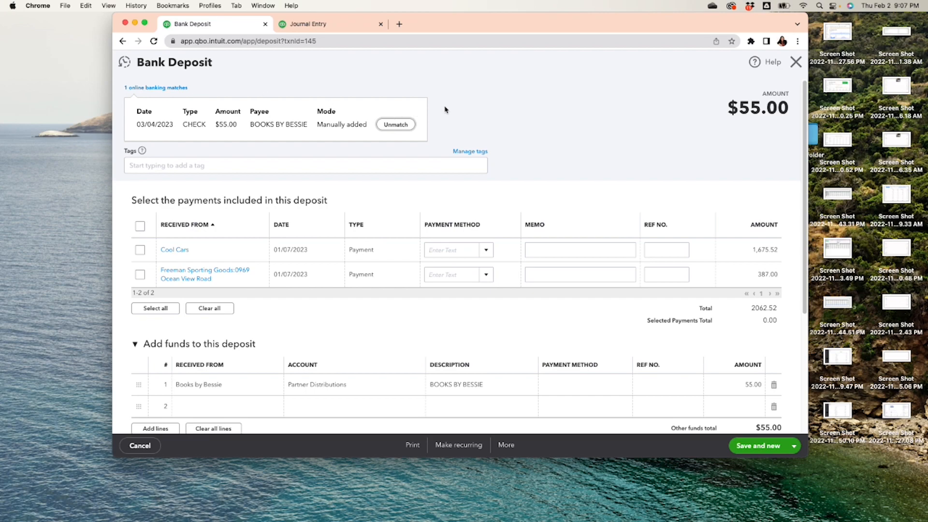
{"action": "left_click", "coordinate": [395, 124]}
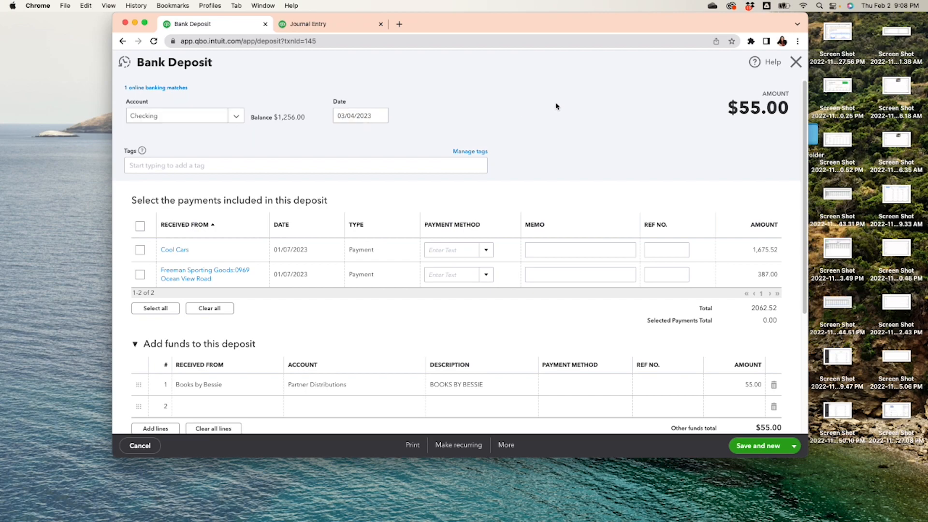
{"action": "mouse_move", "coordinate": [551, 68]}
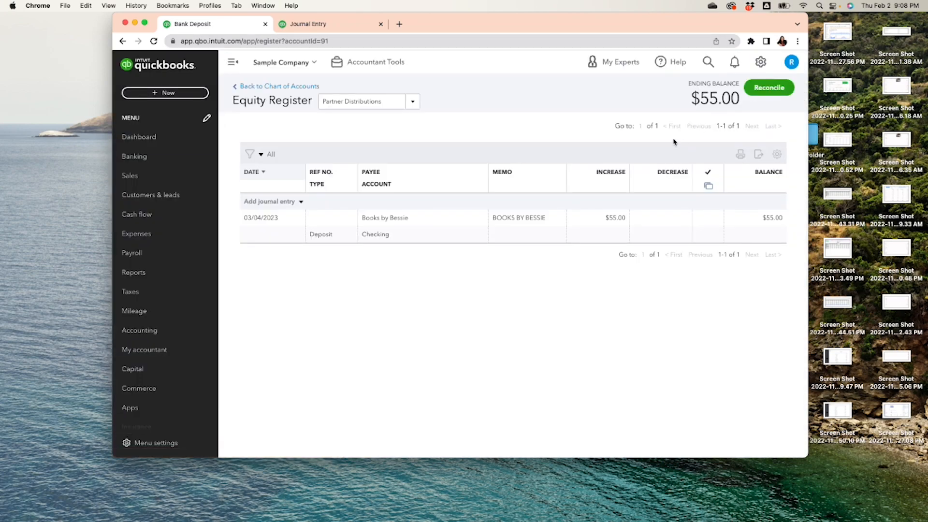
{"action": "mouse_move", "coordinate": [621, 123]}
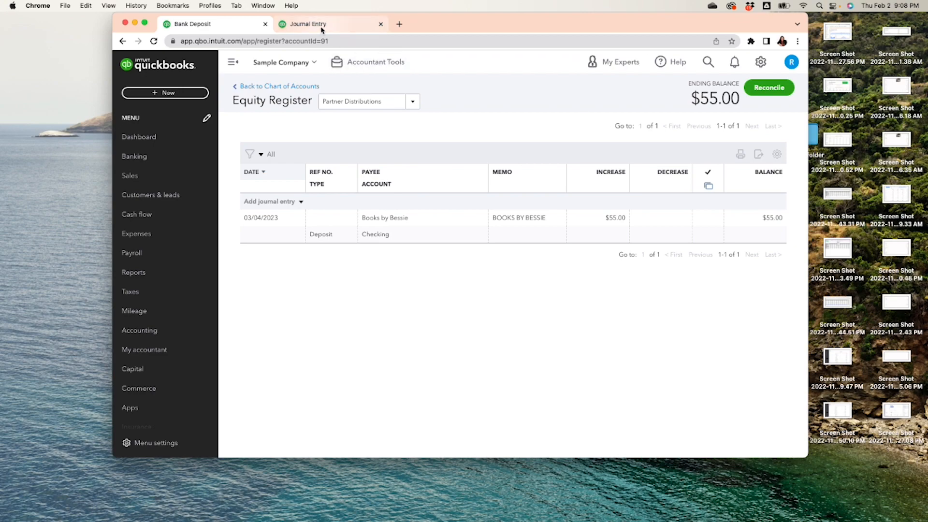
{"action": "left_click", "coordinate": [308, 24]}
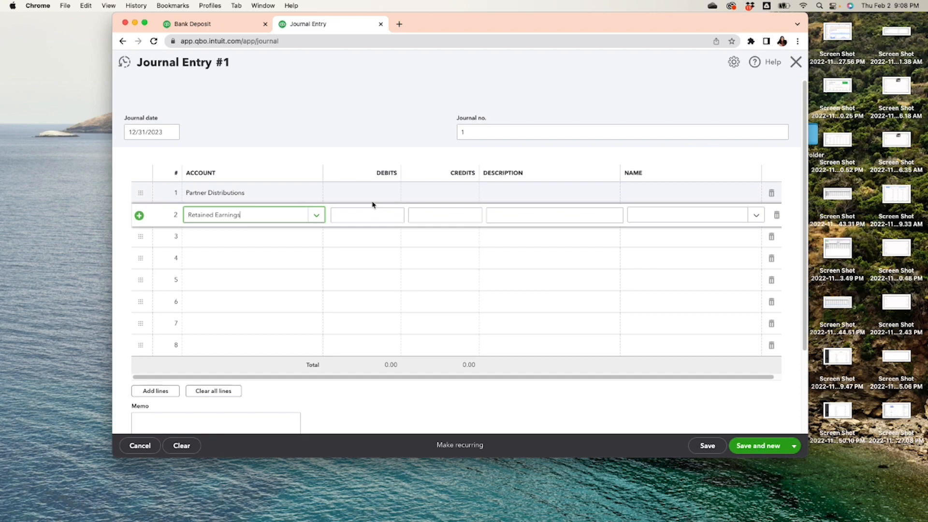
- Enter a 55.00 Partner Distributions debit and 55 Retained Earnings credit, then save
{"action": "left_click", "coordinate": [373, 193]}
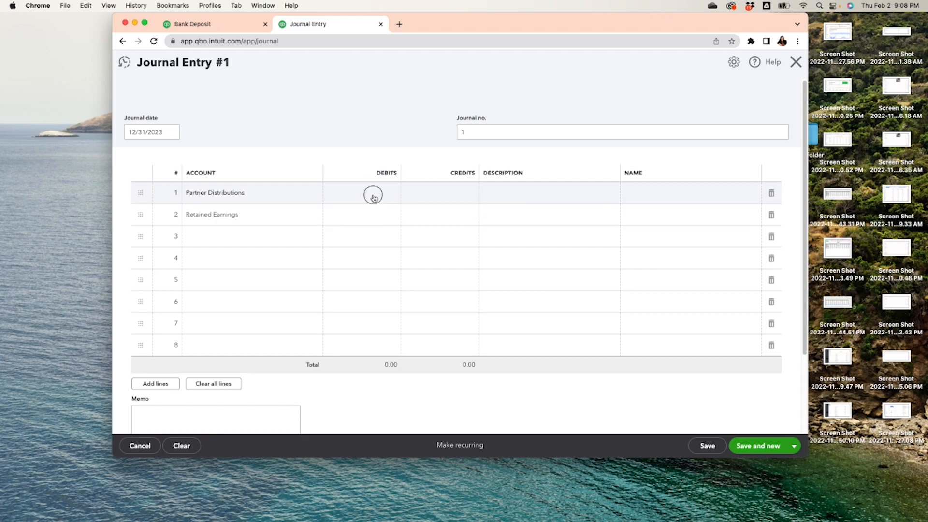
{"action": "left_click", "coordinate": [367, 193]}
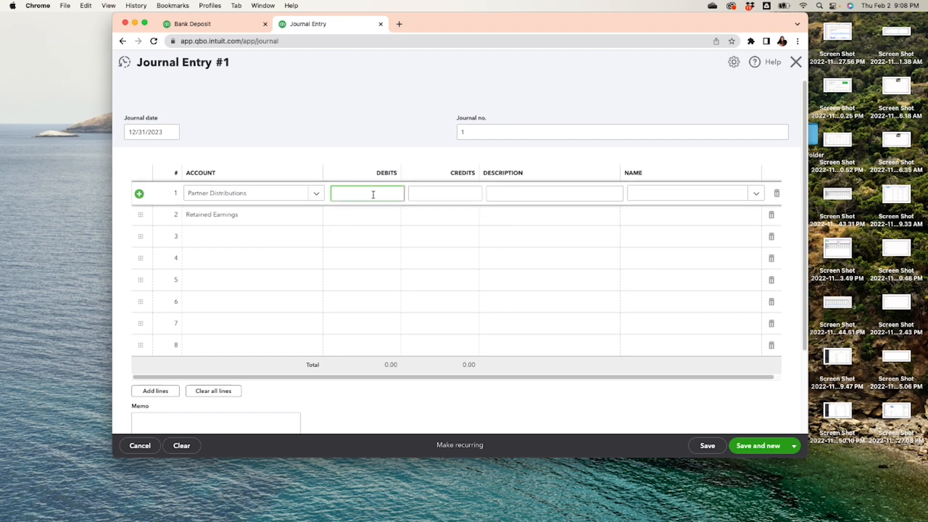
{"action": "type", "text": "55.00"}
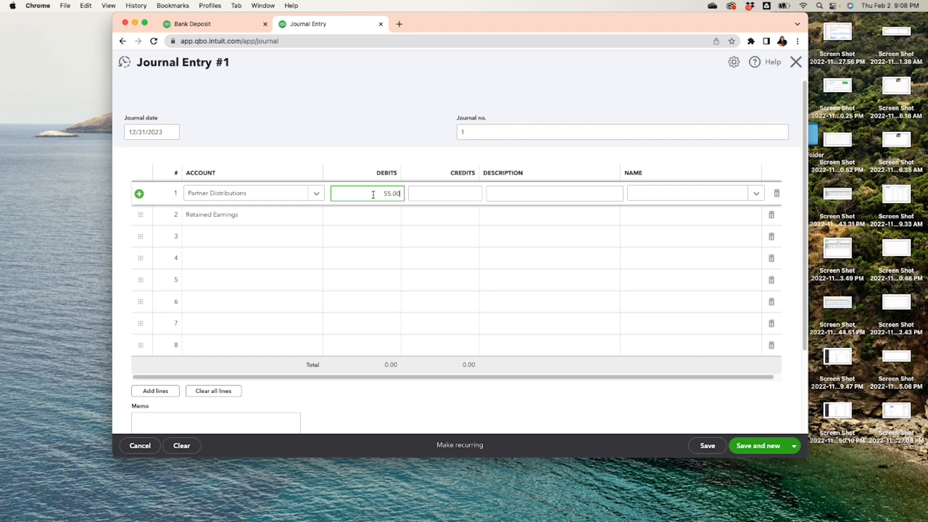
{"action": "left_click", "coordinate": [445, 215]}
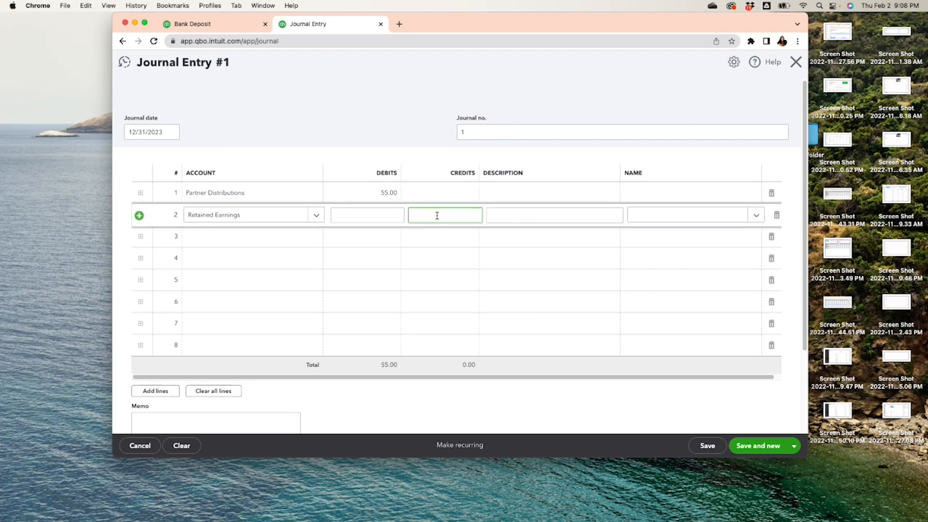
{"action": "type", "text": "55.00"}
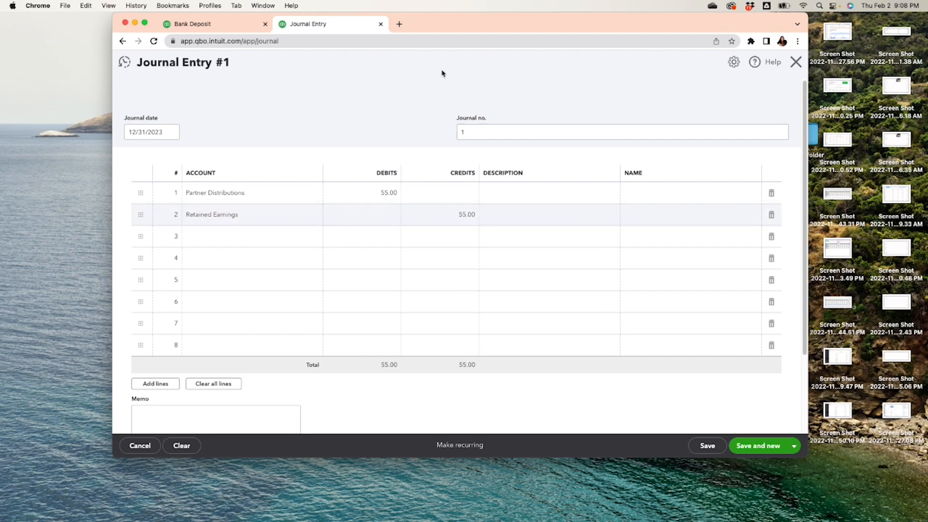
{"action": "mouse_move", "coordinate": [733, 374]}
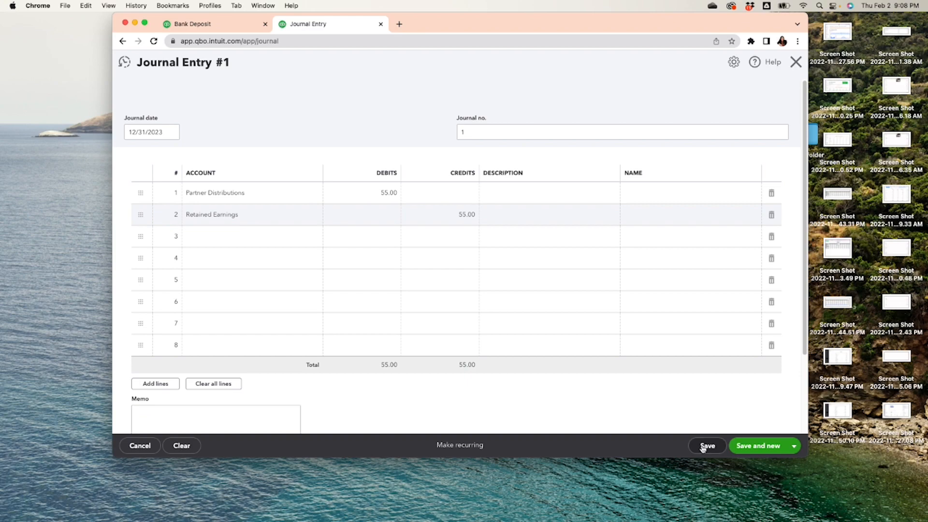
{"action": "left_click", "coordinate": [707, 445]}
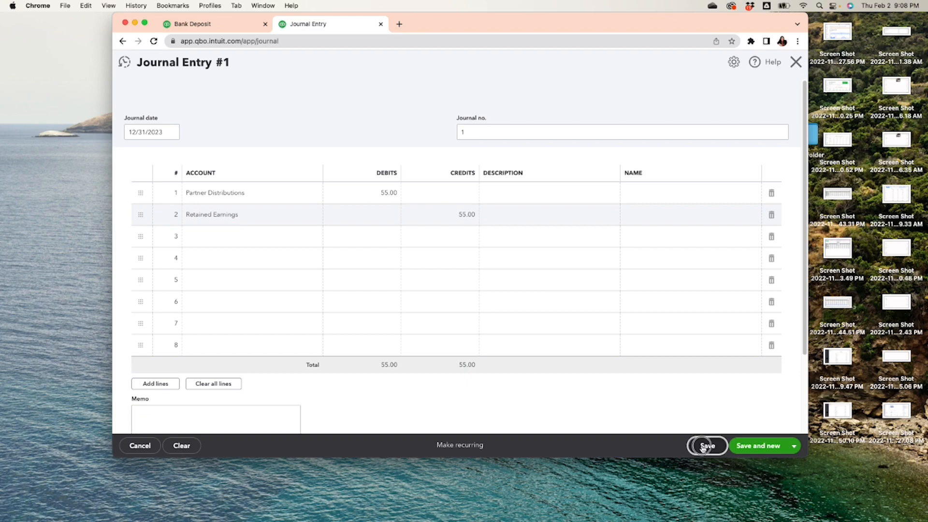
{"action": "left_click", "coordinate": [707, 446]}
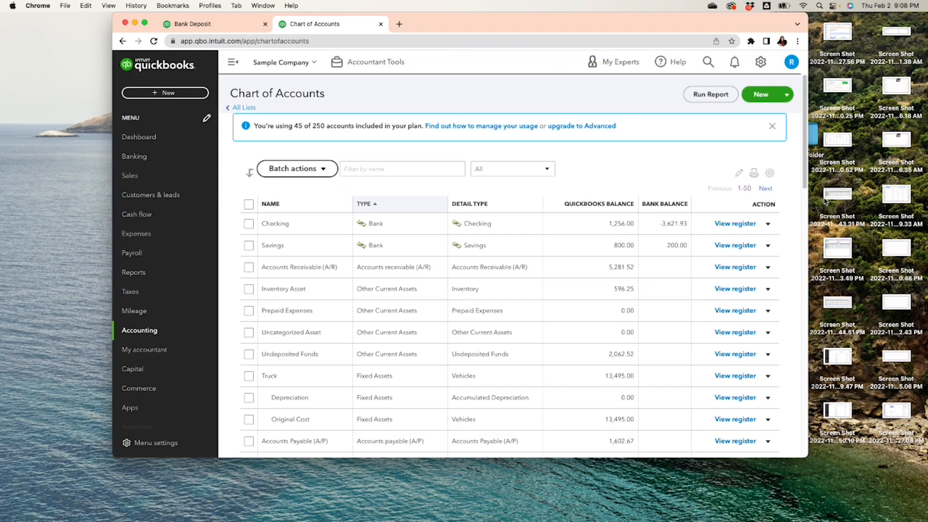
- Filter the Chart of Accounts by name to find Partner Distributions and Retained Earnings
{"action": "left_click", "coordinate": [403, 169]}
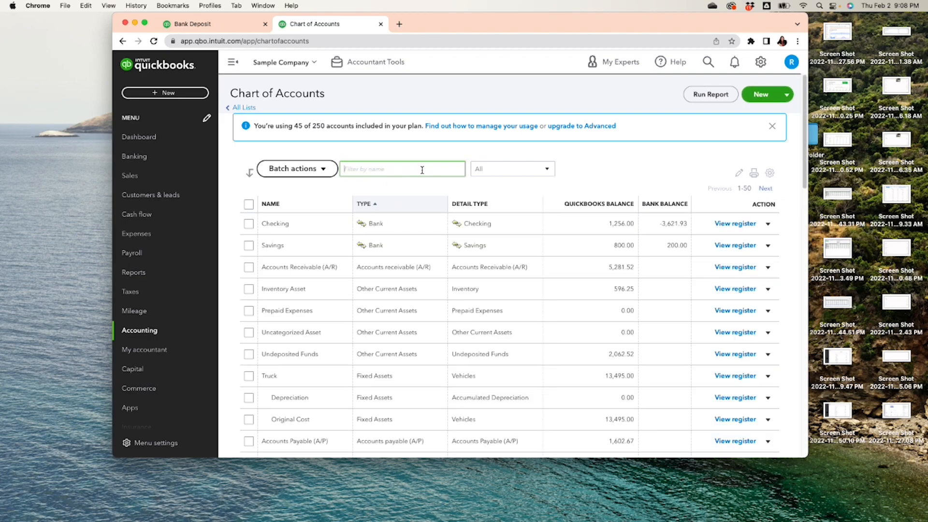
{"action": "type", "text": "part"}
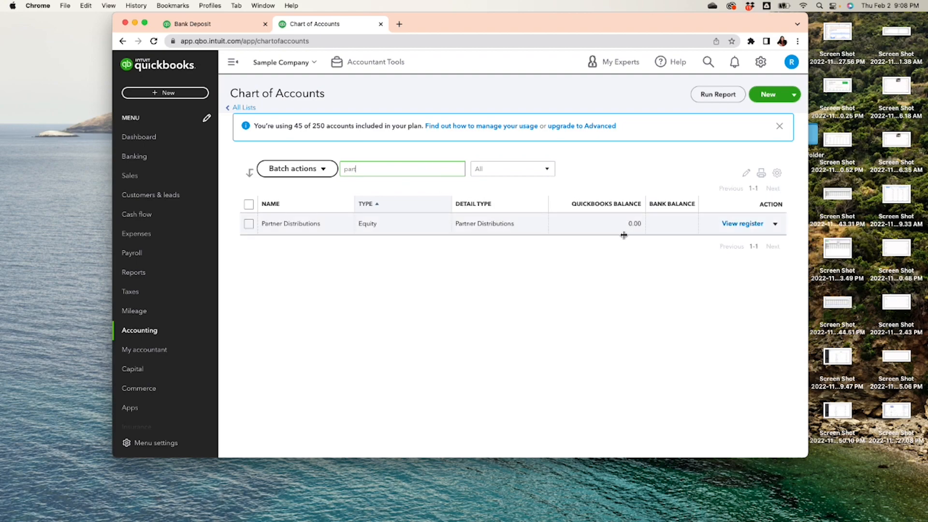
{"action": "key", "text": "Backspace"}
{"action": "type", "text": "reta"}
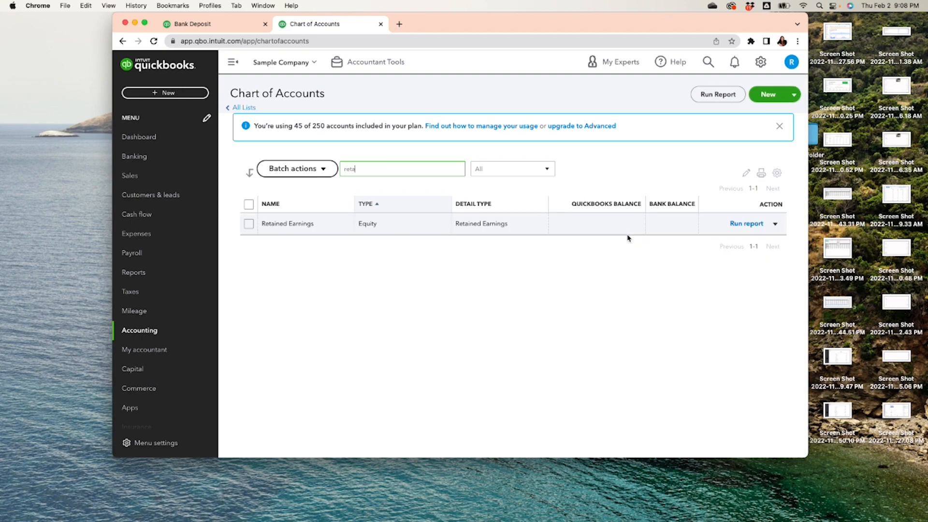
{"action": "mouse_move", "coordinate": [747, 259]}
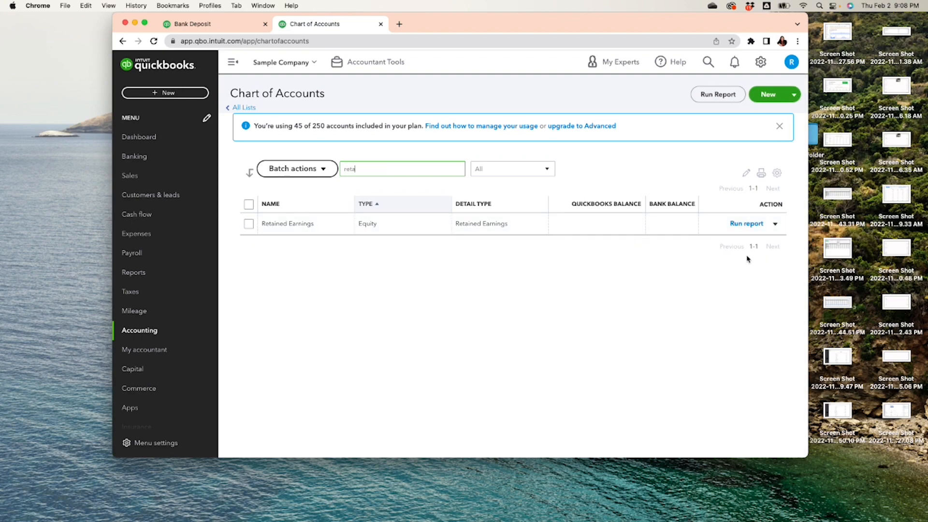
- Run the Retained Earnings QuickReport and reopen Journal Entry #1 from its $55.00 amount
{"action": "left_click", "coordinate": [746, 224]}
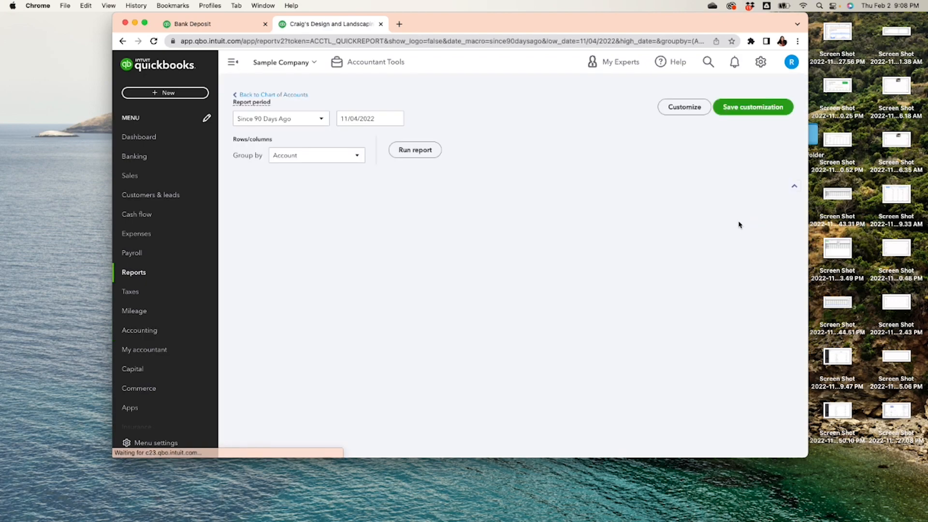
{"action": "left_click", "coordinate": [415, 150]}
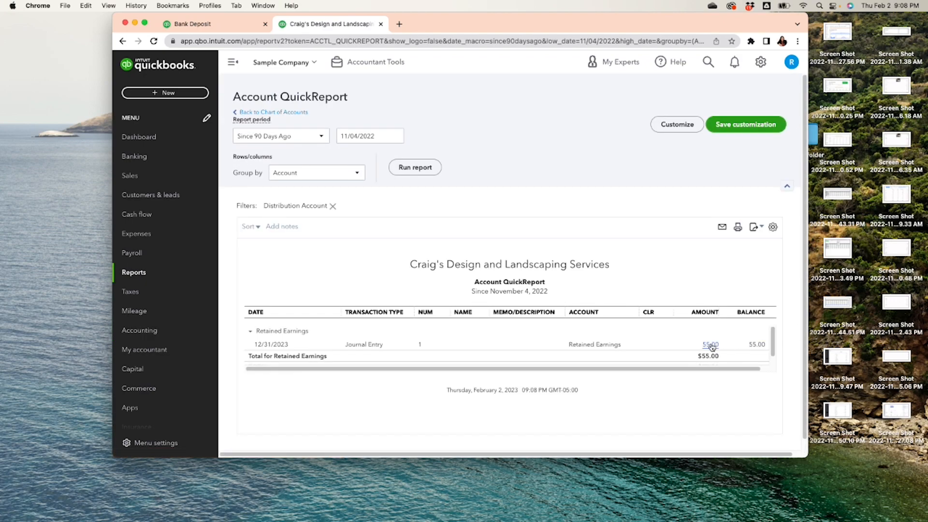
{"action": "left_click", "coordinate": [710, 344]}
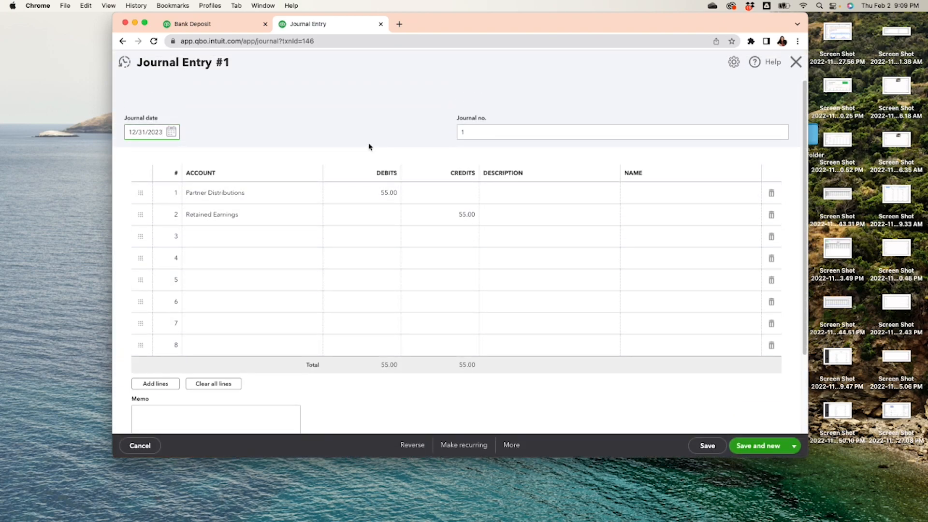
{"action": "mouse_move", "coordinate": [110, 160]}
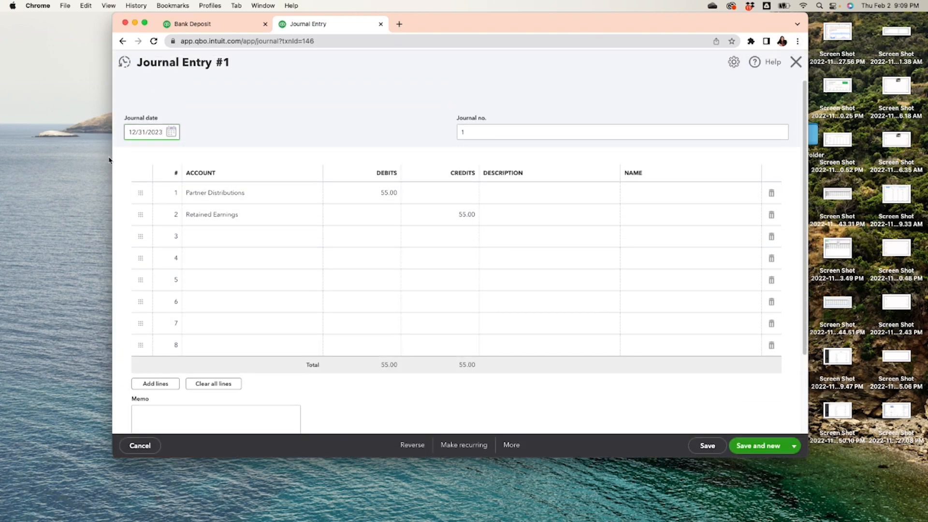